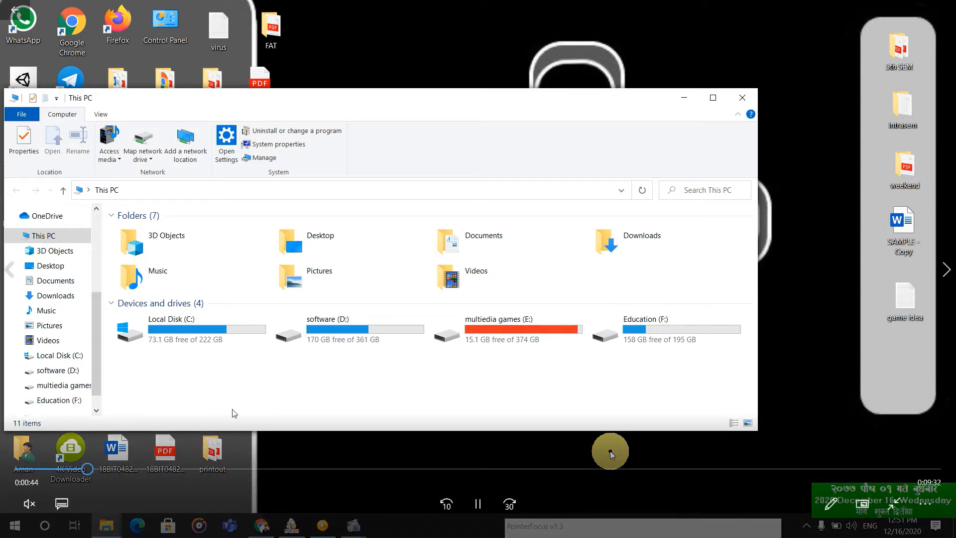
pyautogui.moveTo(141, 436)
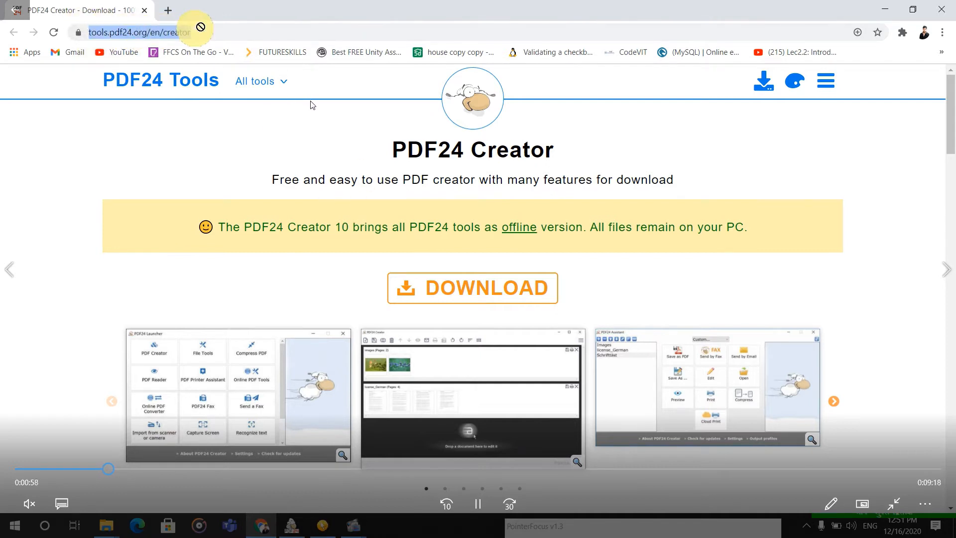
# Go to the PDF24 Creator Download section listing versions 10.0.7 private x64 and 9.2.2
pyautogui.click(139, 32)
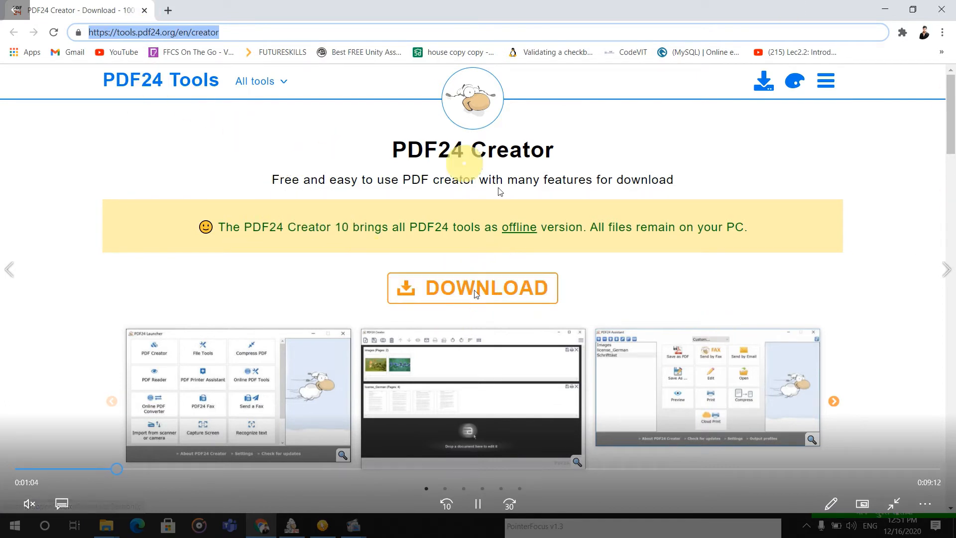
pyautogui.scroll(-3)
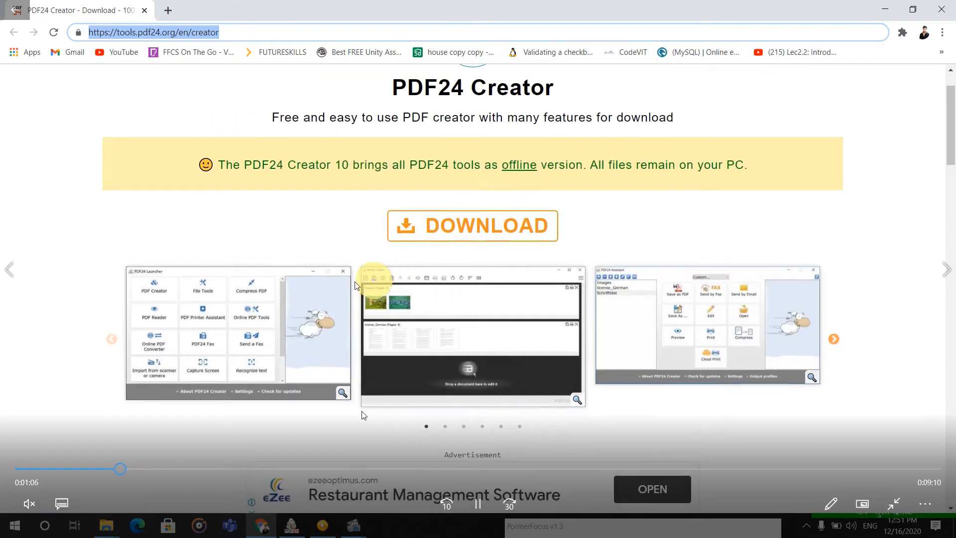
pyautogui.scroll(-3)
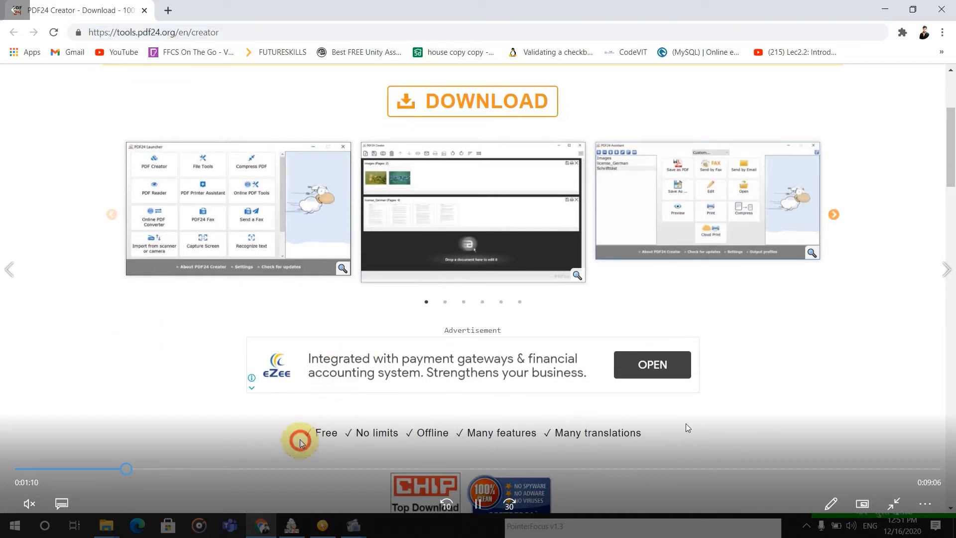
pyautogui.doubleClick(326, 432)
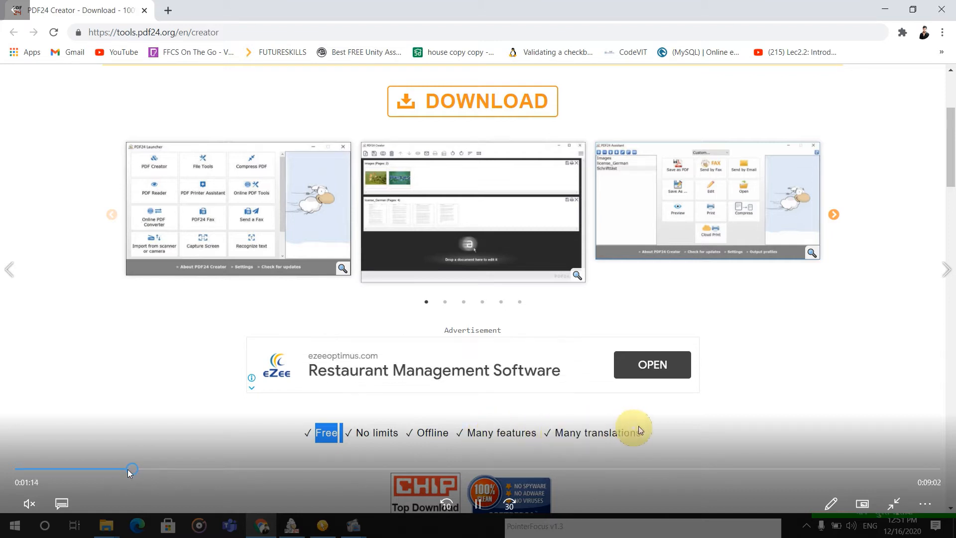
pyautogui.click(471, 101)
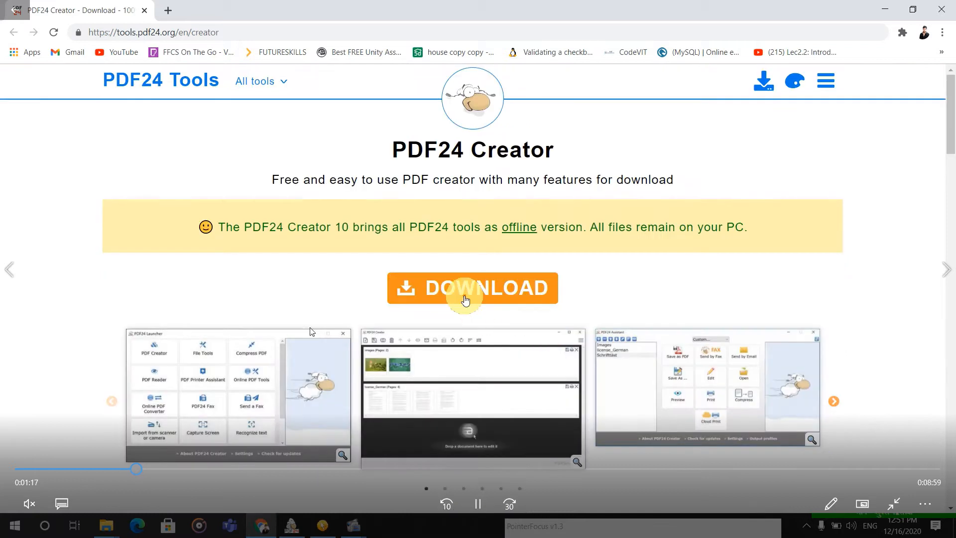
pyautogui.click(472, 288)
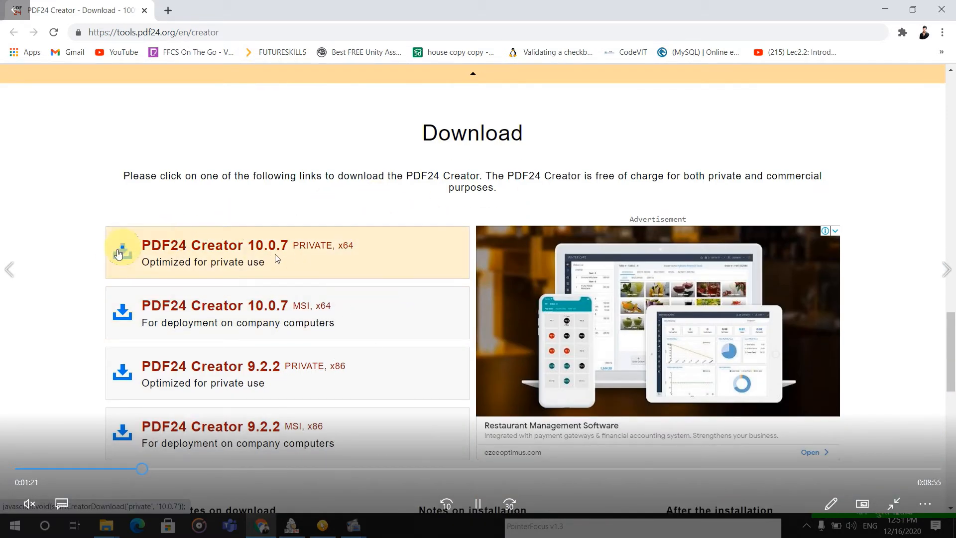
pyautogui.moveTo(214, 267)
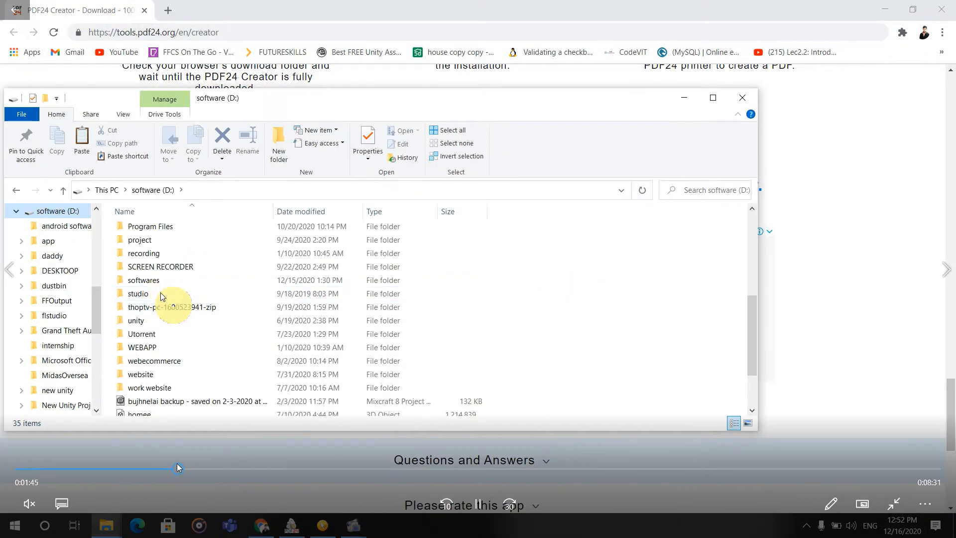
# Run pdf24-creator-10.0.6 from D:\softwares using its right-click Open command
pyautogui.doubleClick(143, 280)
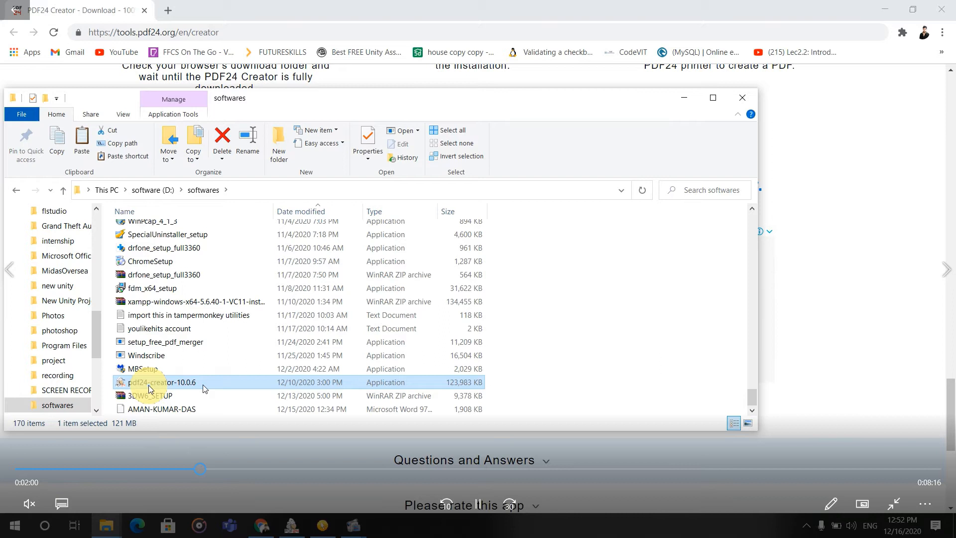
pyautogui.rightClick(149, 381)
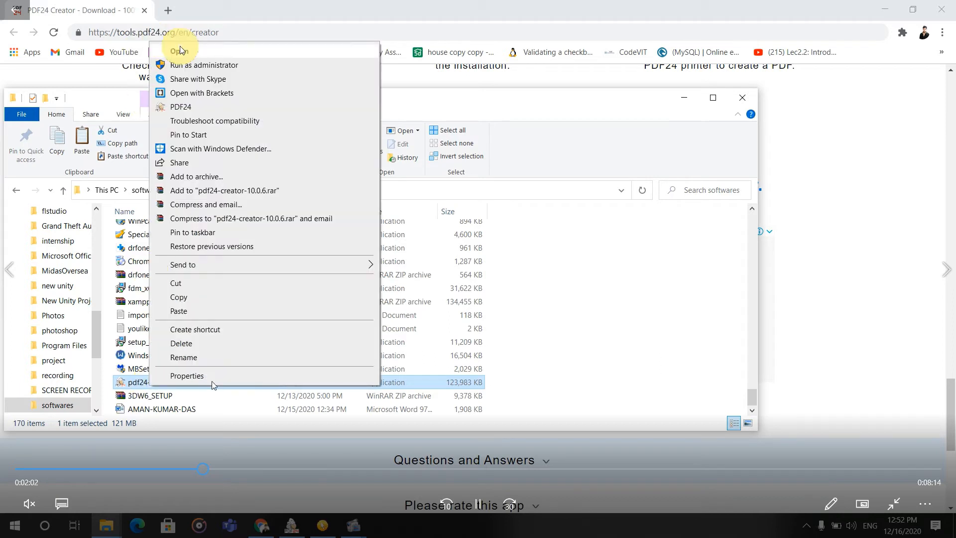
pyautogui.click(648, 266)
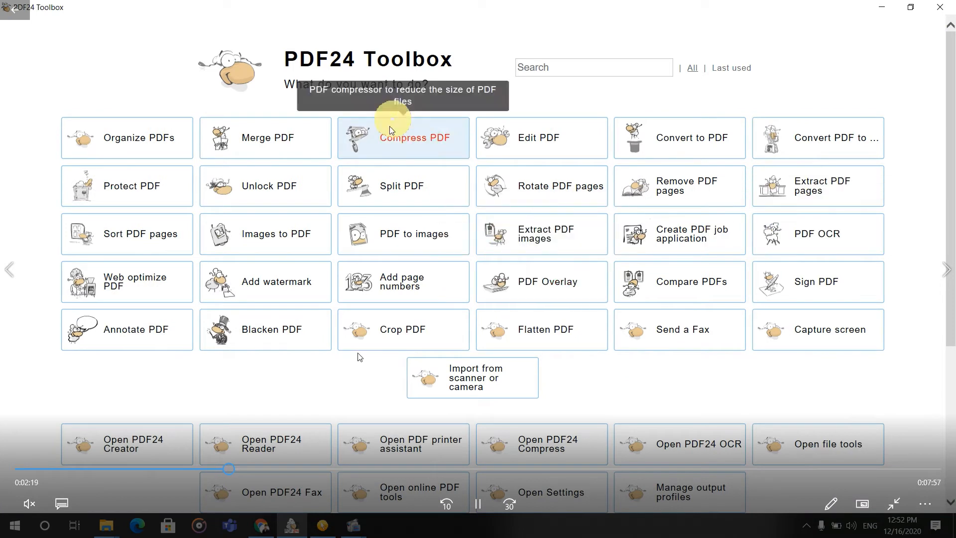
pyautogui.moveTo(352, 269)
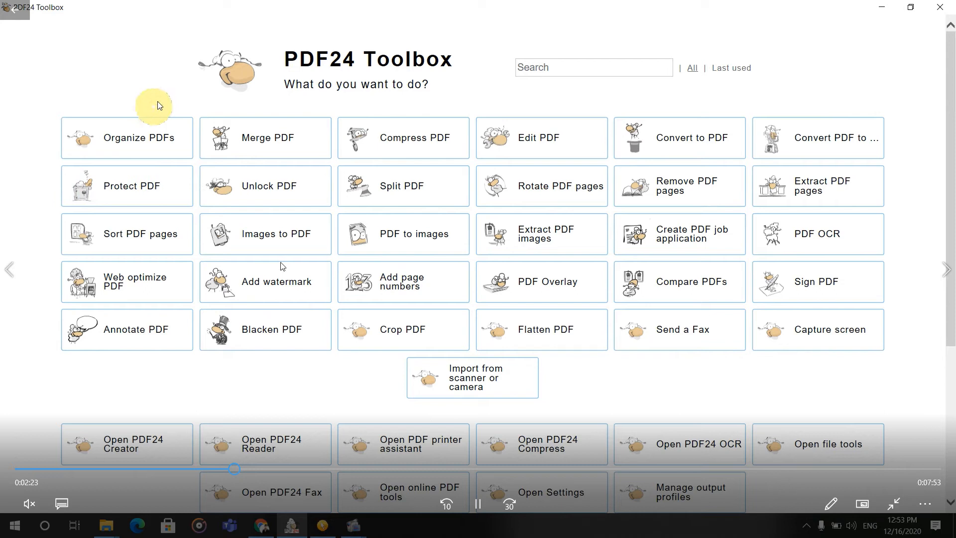
pyautogui.moveTo(460, 15)
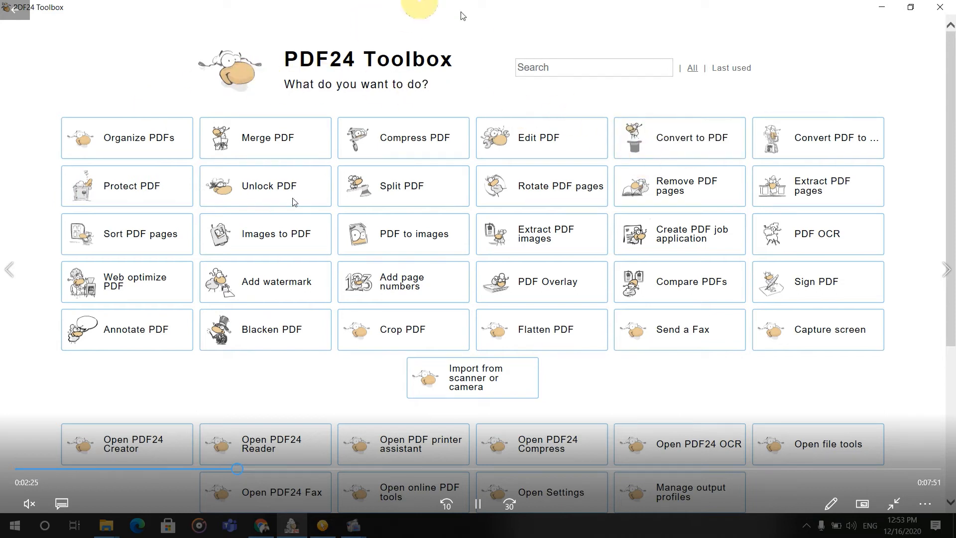
pyautogui.moveTo(678, 146)
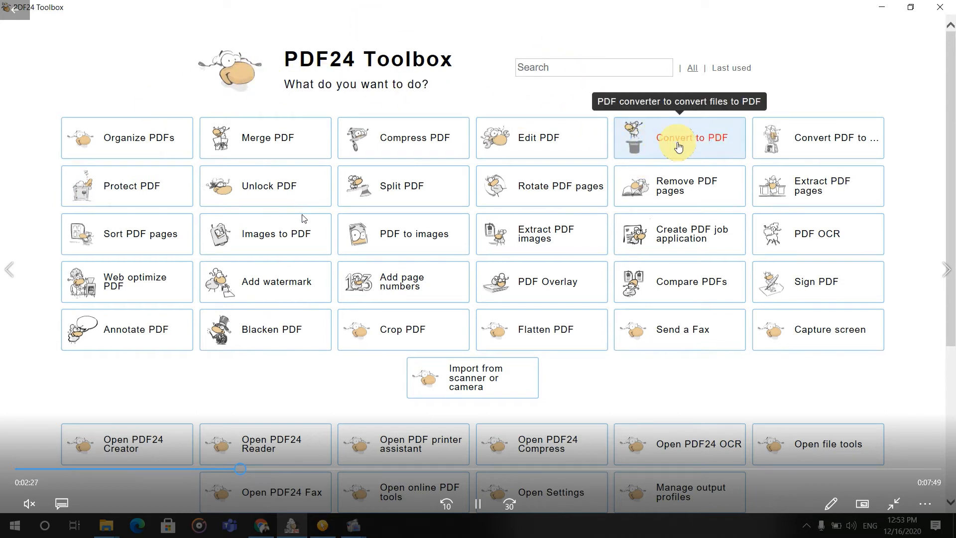
# Open Convert to PDF and browse to the FAT\manual lecture folder
pyautogui.click(679, 141)
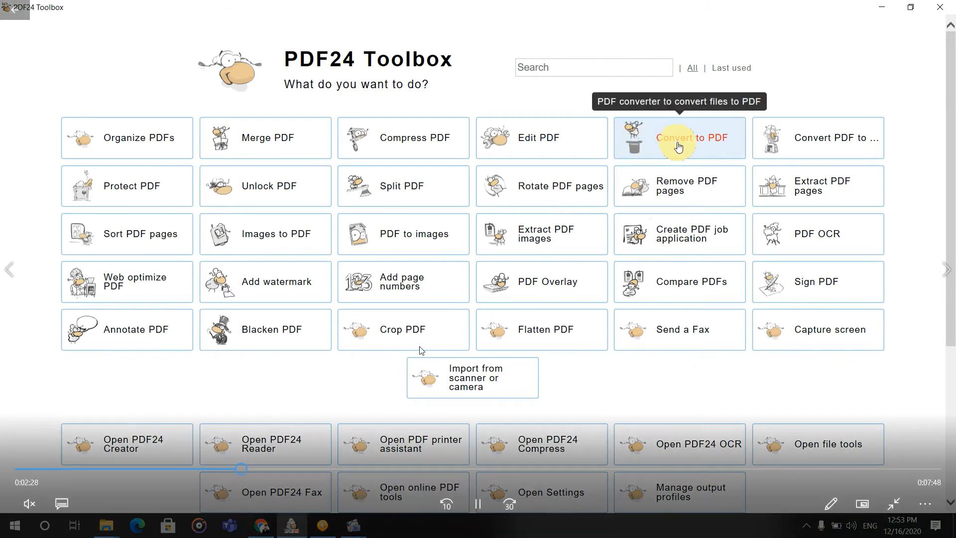
pyautogui.click(680, 138)
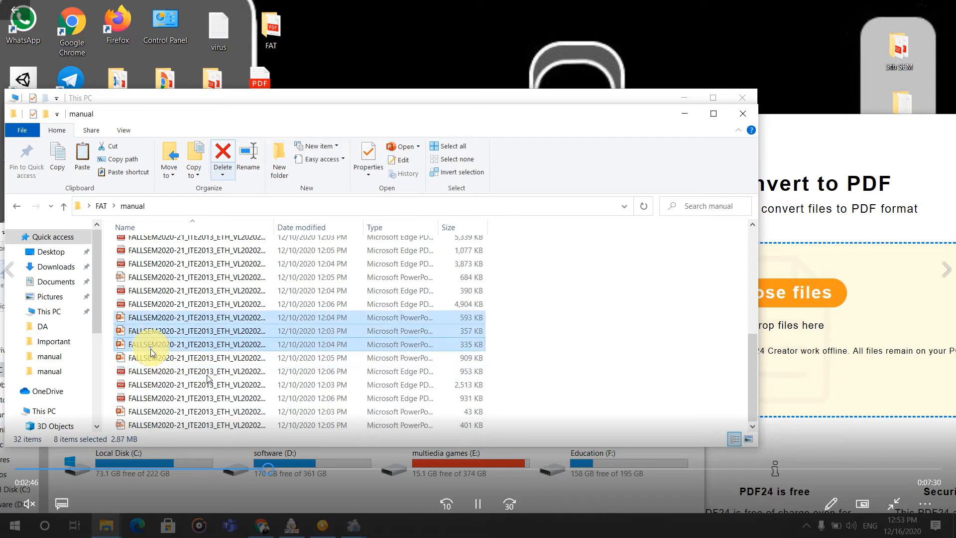
# Load the eleven FALLSEM lecture files and run the conversion to PDF
pyautogui.click(169, 411)
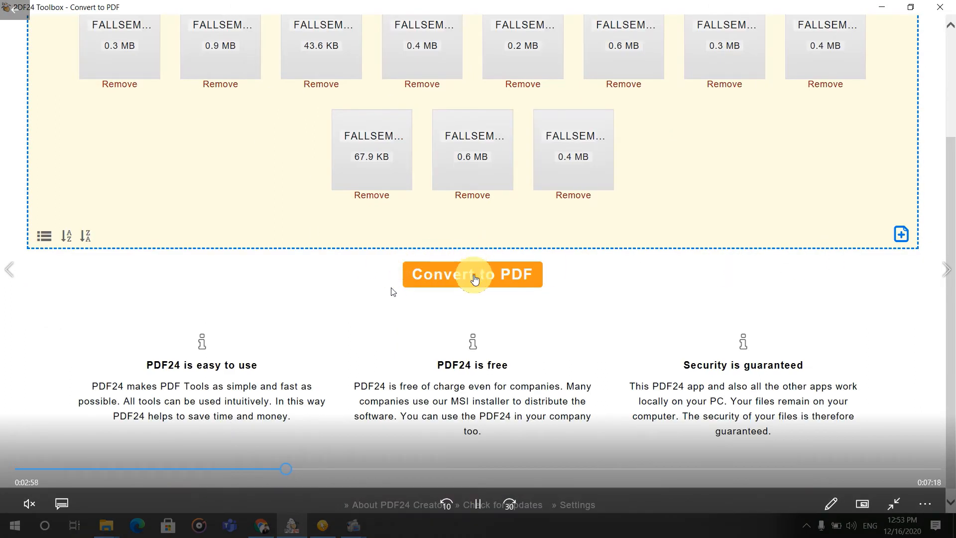
pyautogui.click(472, 274)
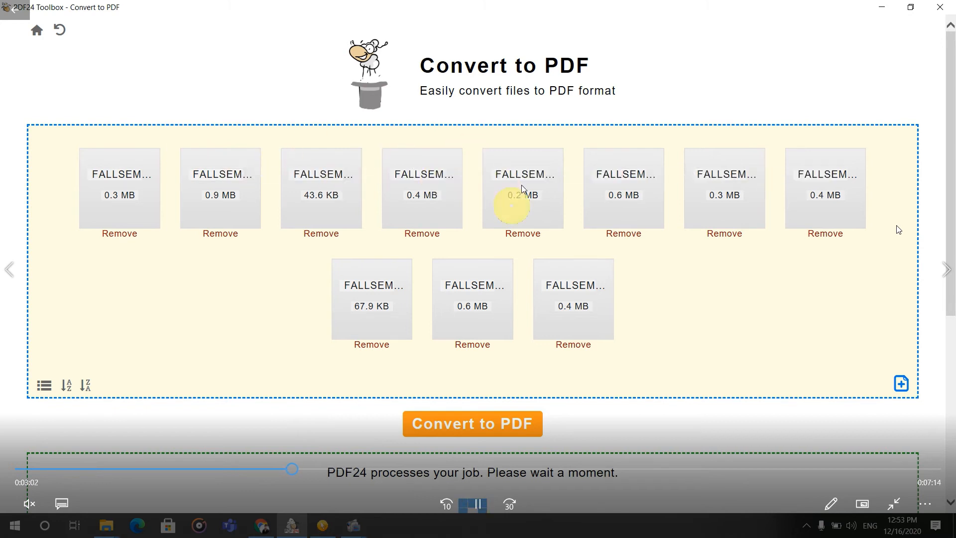
pyautogui.moveTo(422, 234)
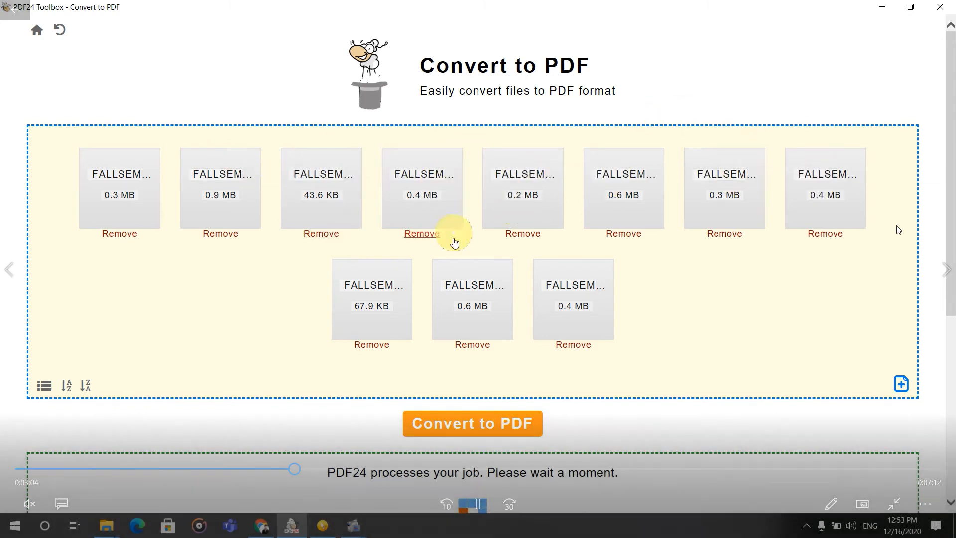
pyautogui.scroll(-3)
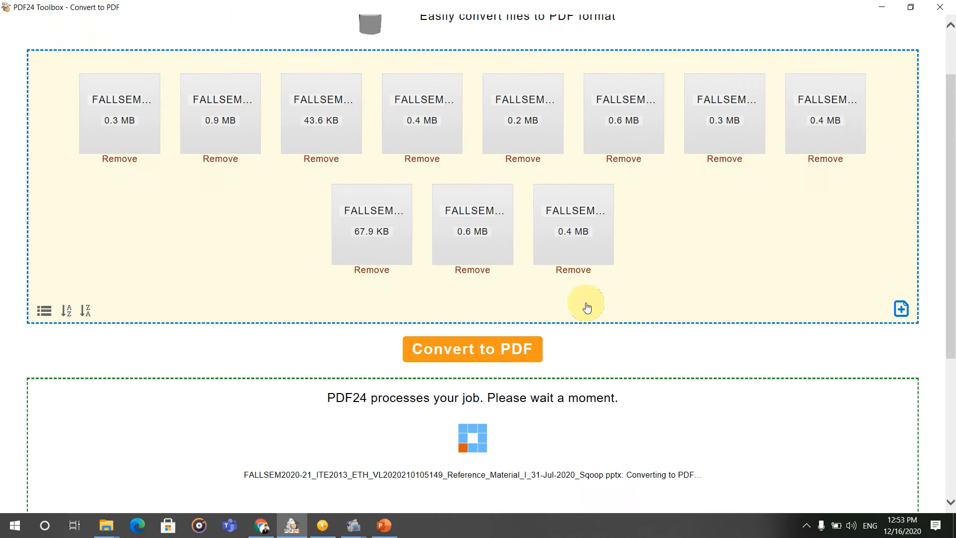
pyautogui.moveTo(383, 534)
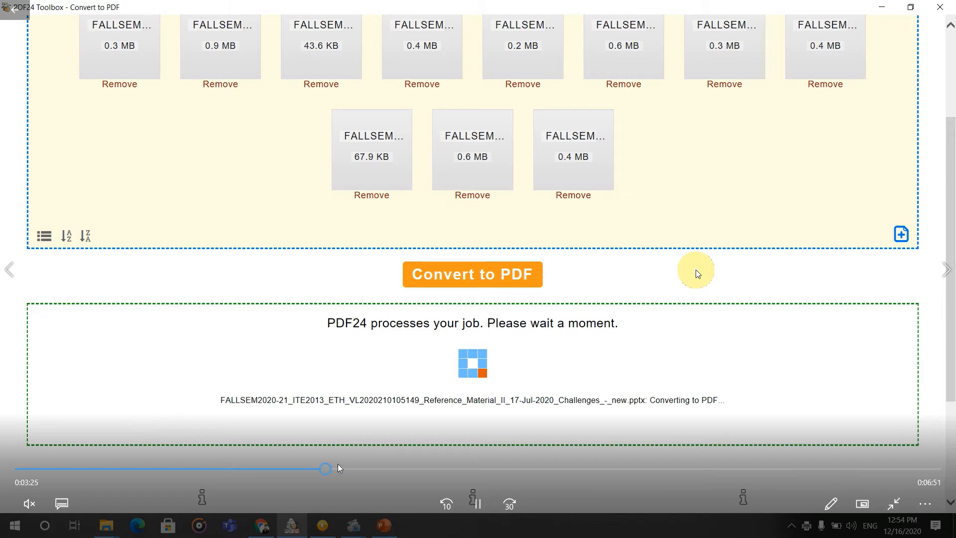
pyautogui.click(899, 521)
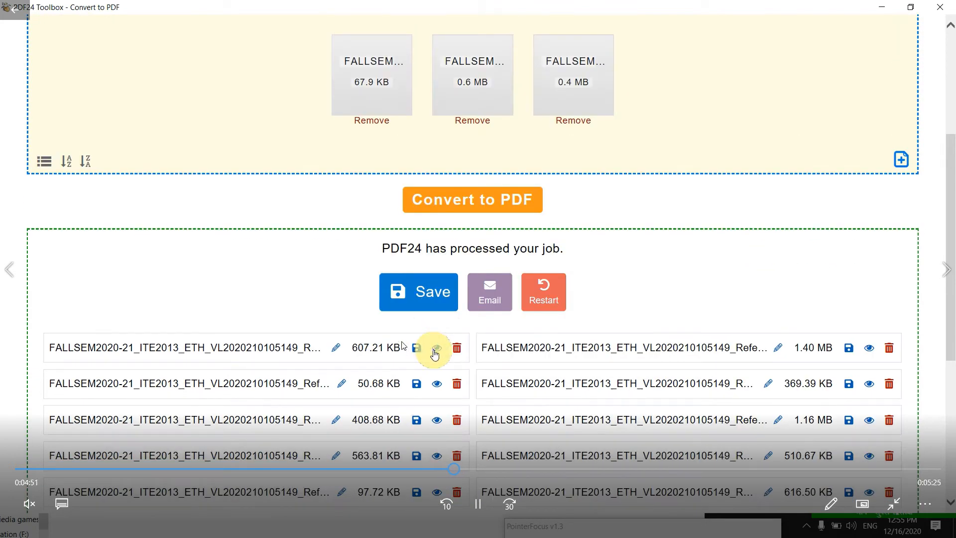
# Leave the converted files list and return to the PDF24 Toolbox home screen
pyautogui.click(437, 346)
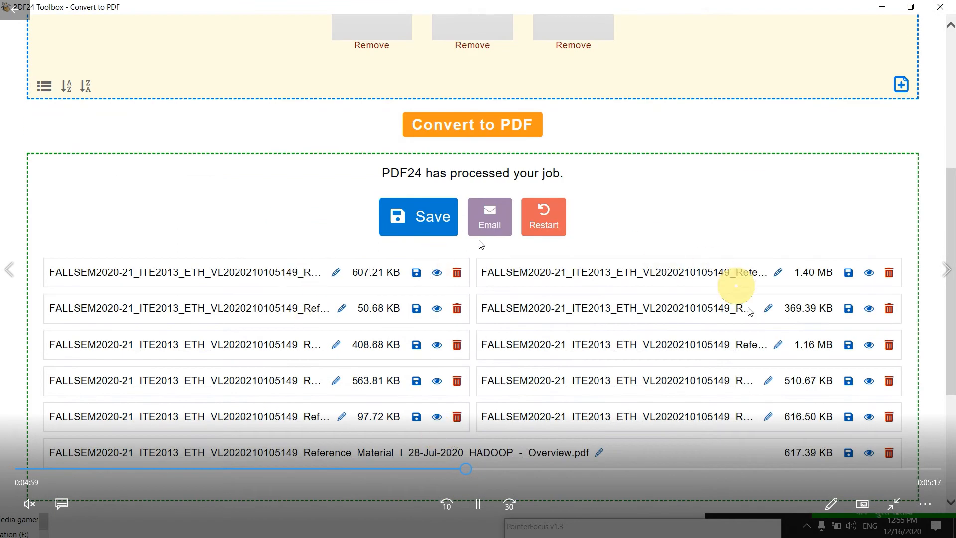
pyautogui.click(418, 217)
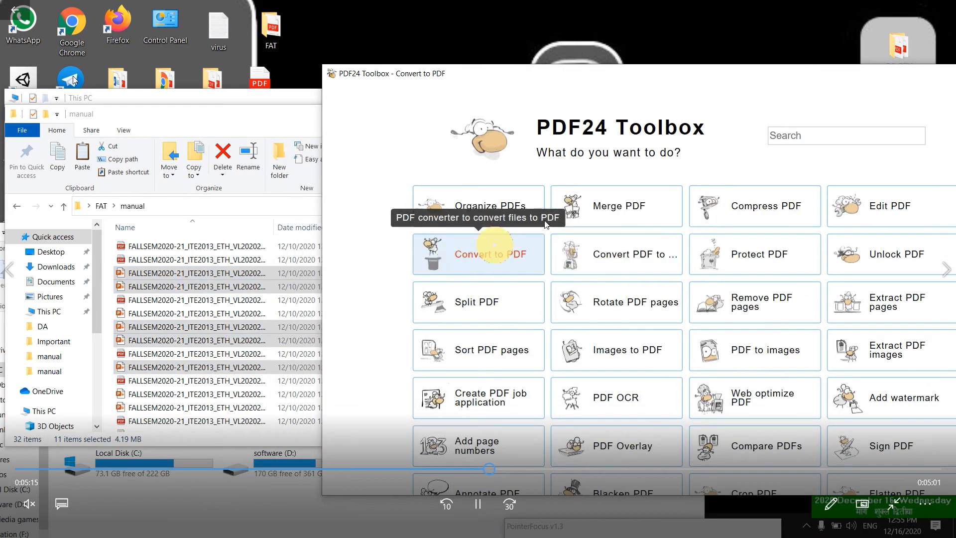
# Open Merge PDF and load the thirteen selected FALLSEM lecture PDFs
pyautogui.click(619, 206)
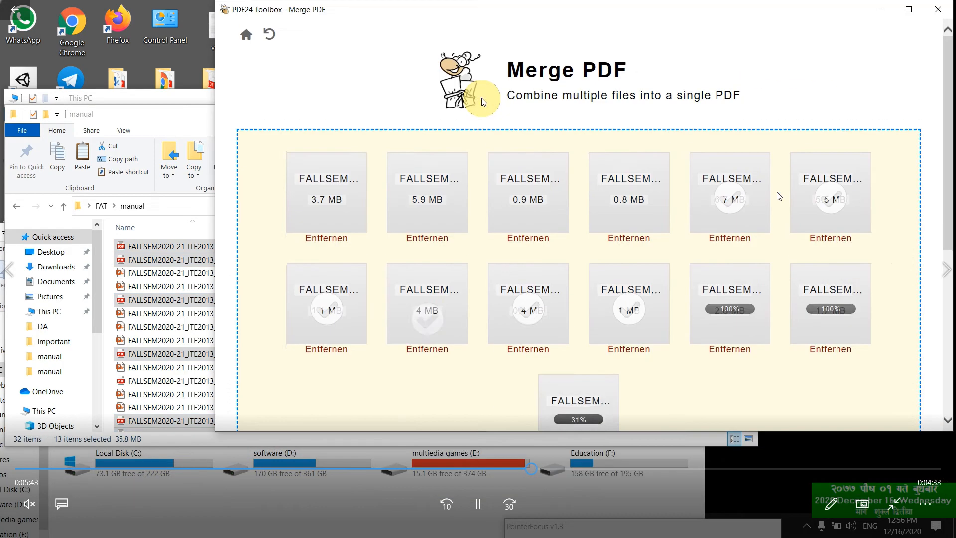
# Merge the thirteen PDFs using the Concatenate method into merged.pdf (35.73 MB)
pyautogui.scroll(-3)
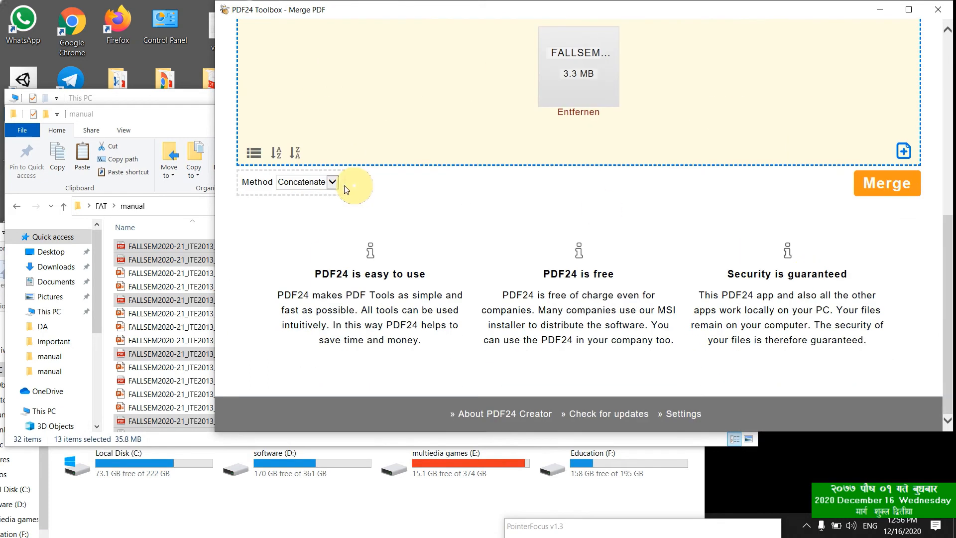
pyautogui.click(332, 182)
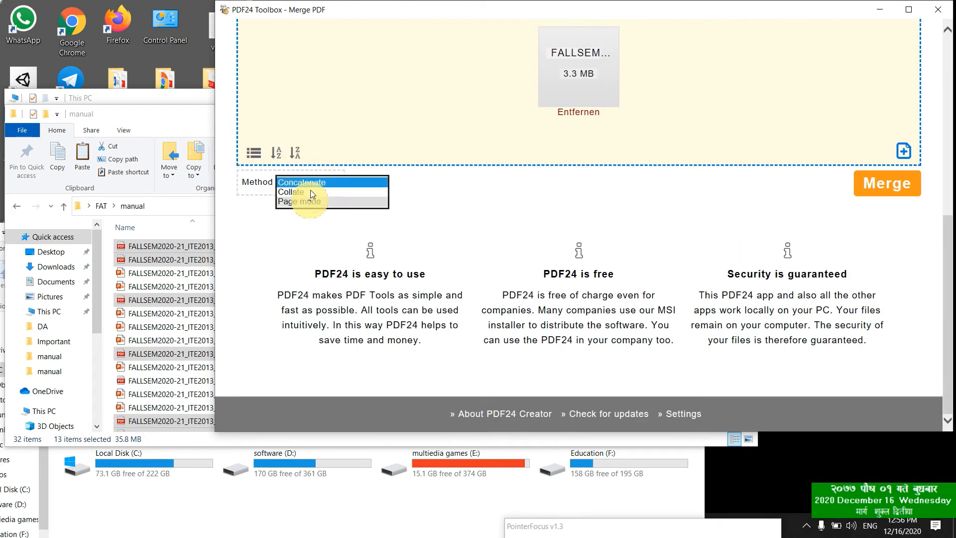
pyautogui.click(302, 182)
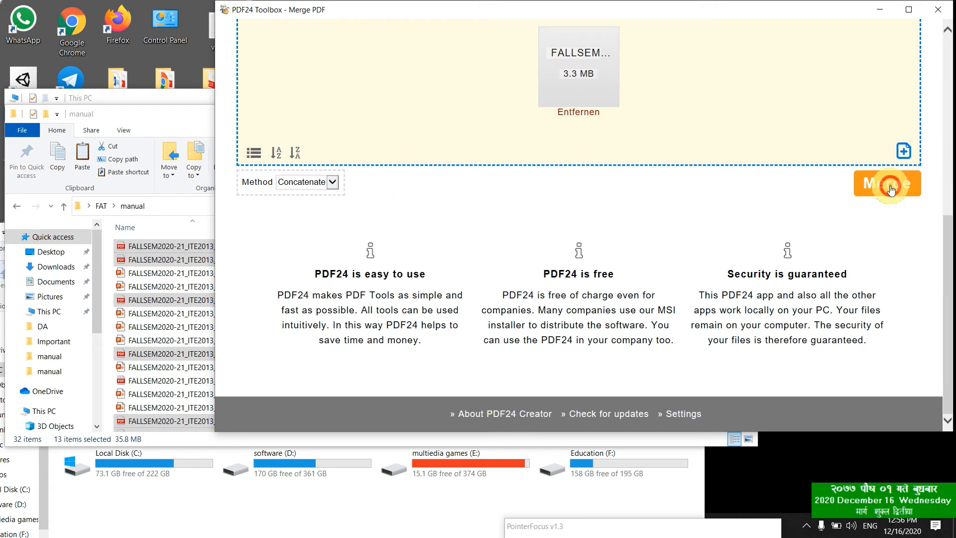
pyautogui.click(887, 183)
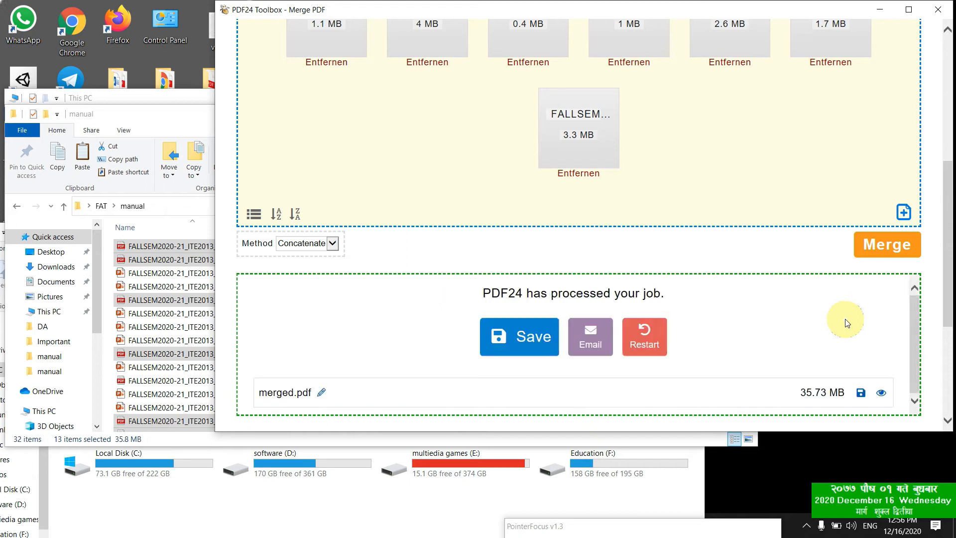
pyautogui.scroll(-3)
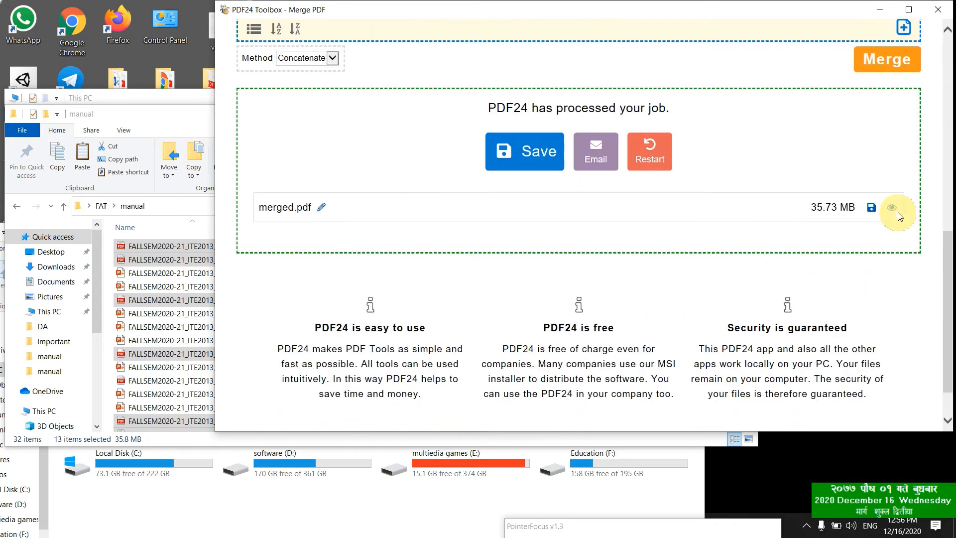
# Preview the 363-page merged.pdf in Edge, then save it to FAT\pdfmerge
pyautogui.click(892, 207)
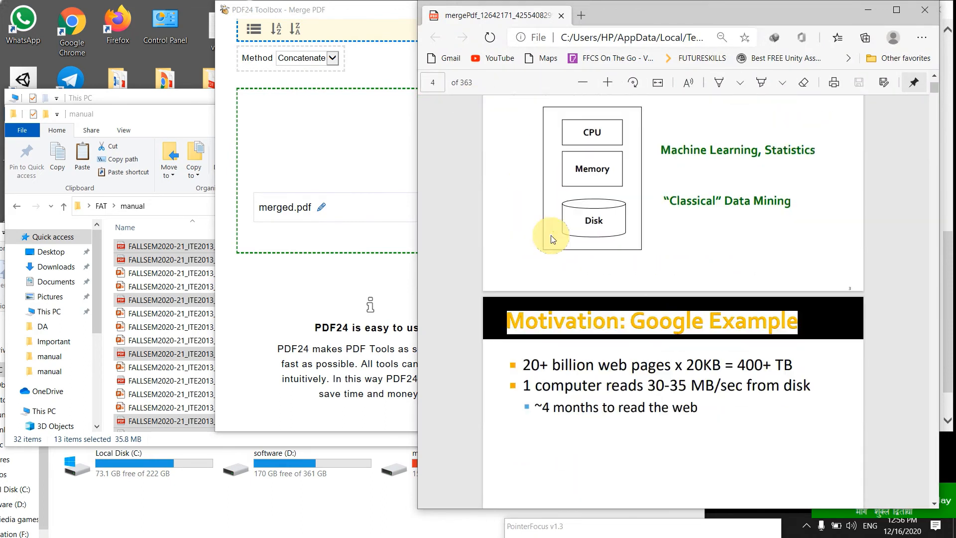
pyautogui.scroll(-3)
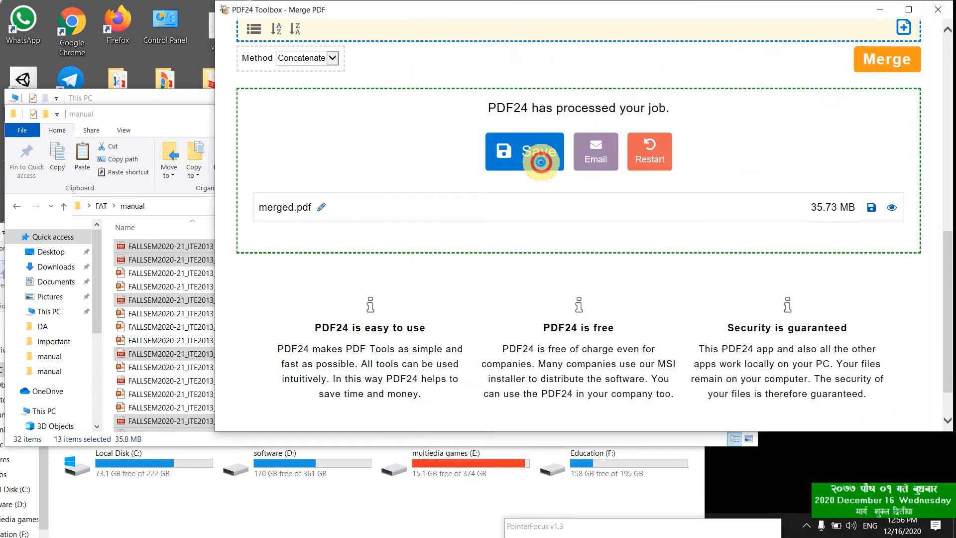
pyautogui.click(523, 151)
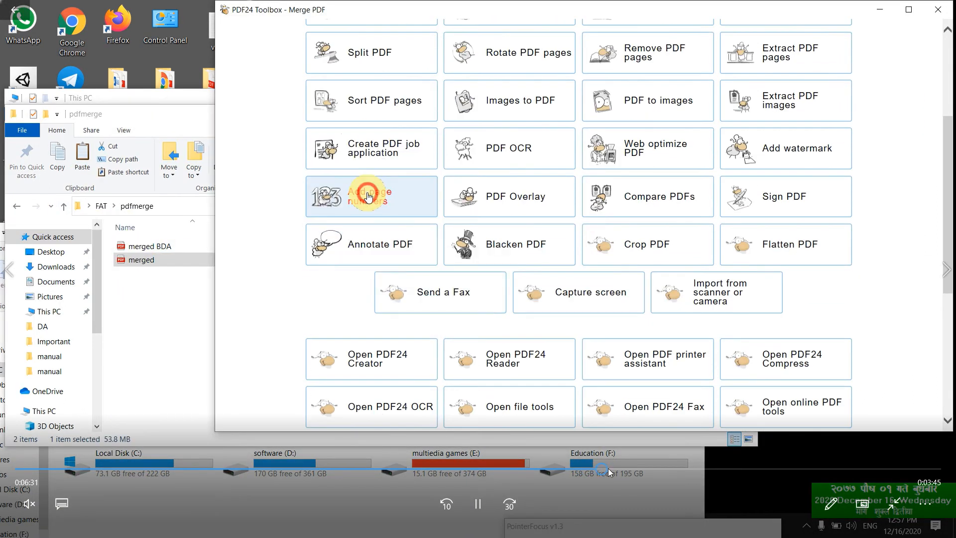
# Add Courier-Bold page numbers at top centre to a FALLSEM lecture PDF
pyautogui.click(370, 196)
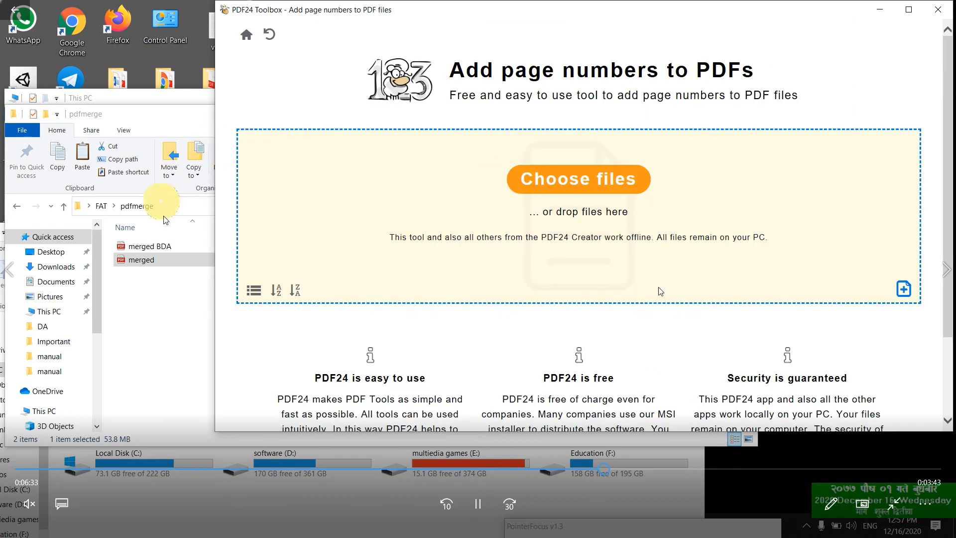
pyautogui.click(141, 260)
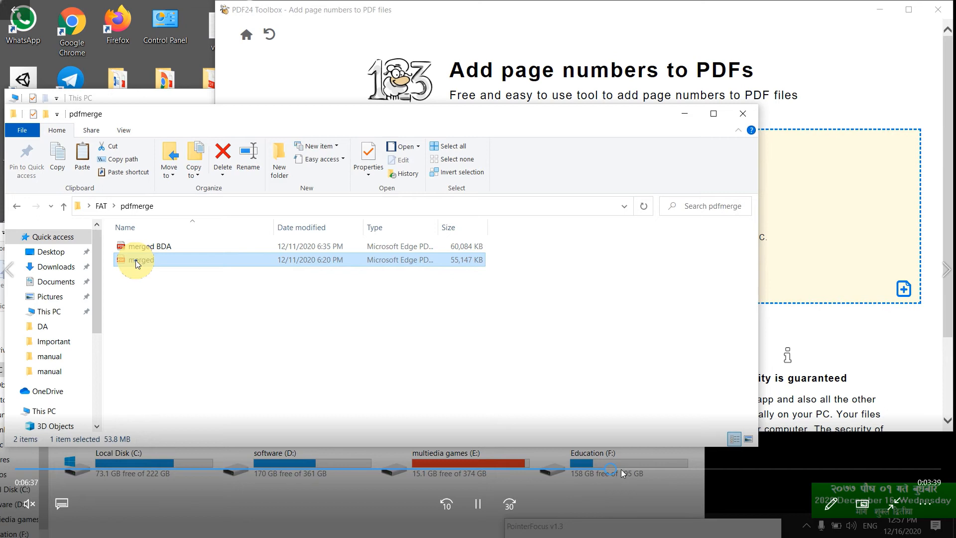
pyautogui.moveTo(355, 264)
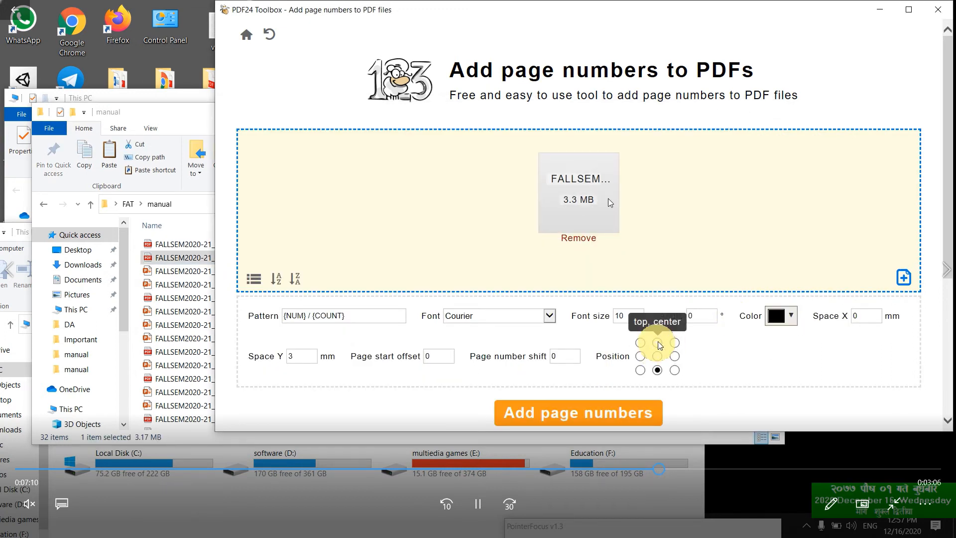
pyautogui.click(549, 316)
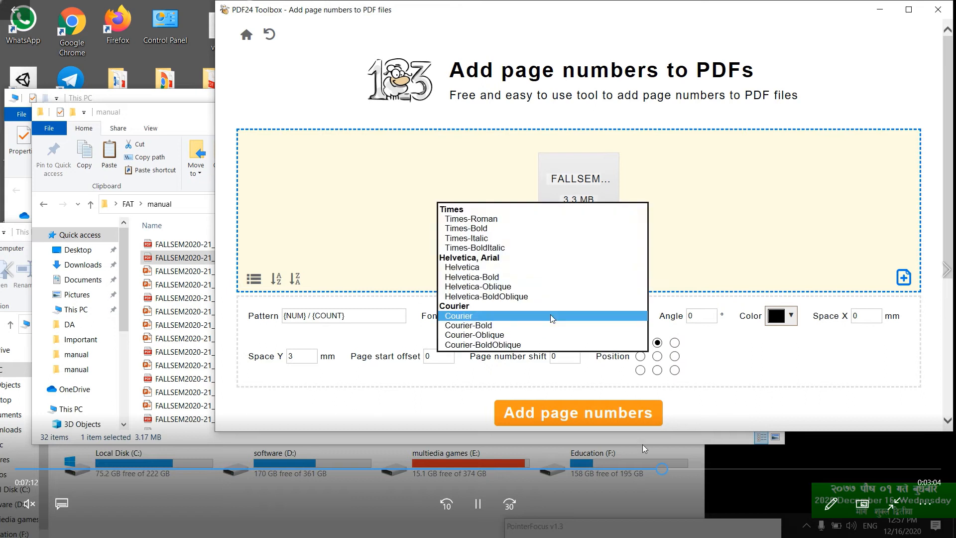
pyautogui.click(459, 316)
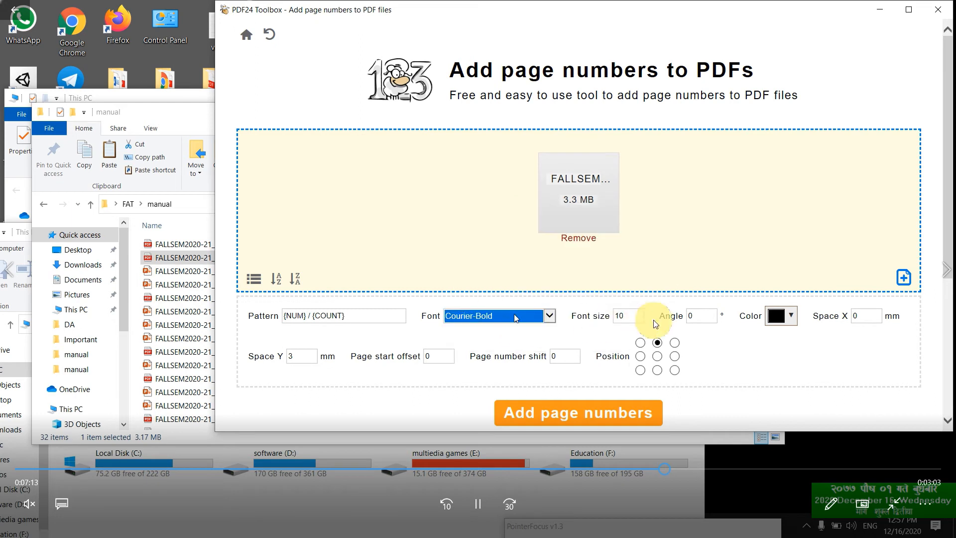
pyautogui.scroll(-3)
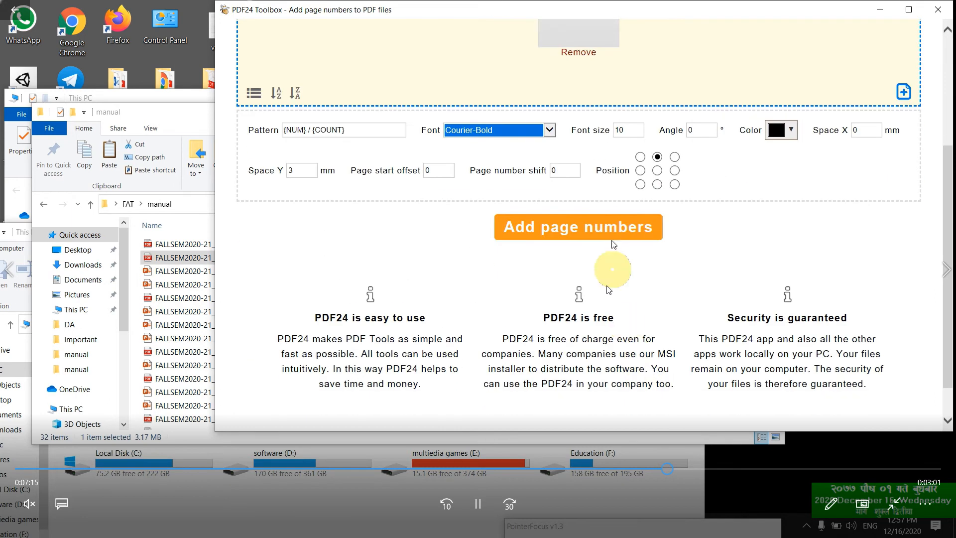
pyautogui.click(578, 227)
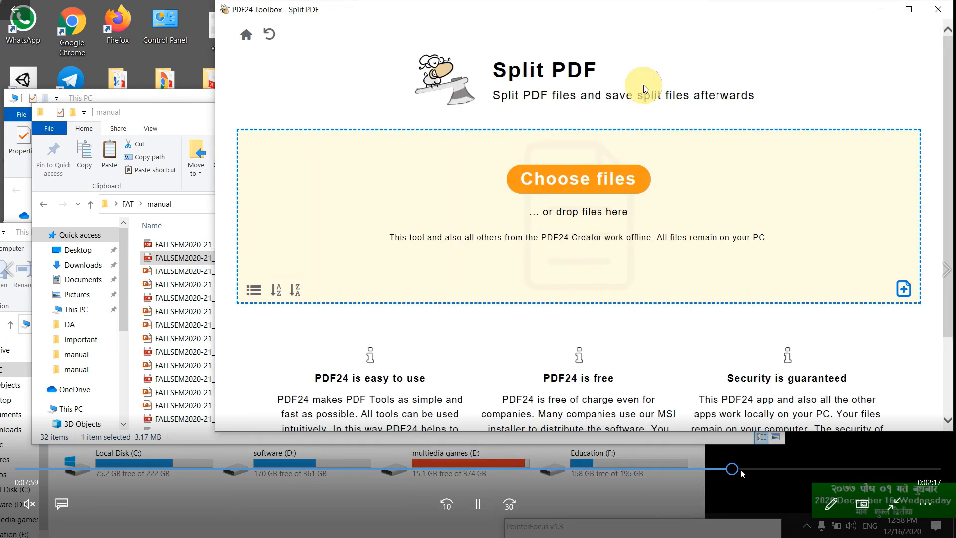
# Visit the Split PDF and Compress PDF tools, returning to the home menu each time
pyautogui.click(246, 34)
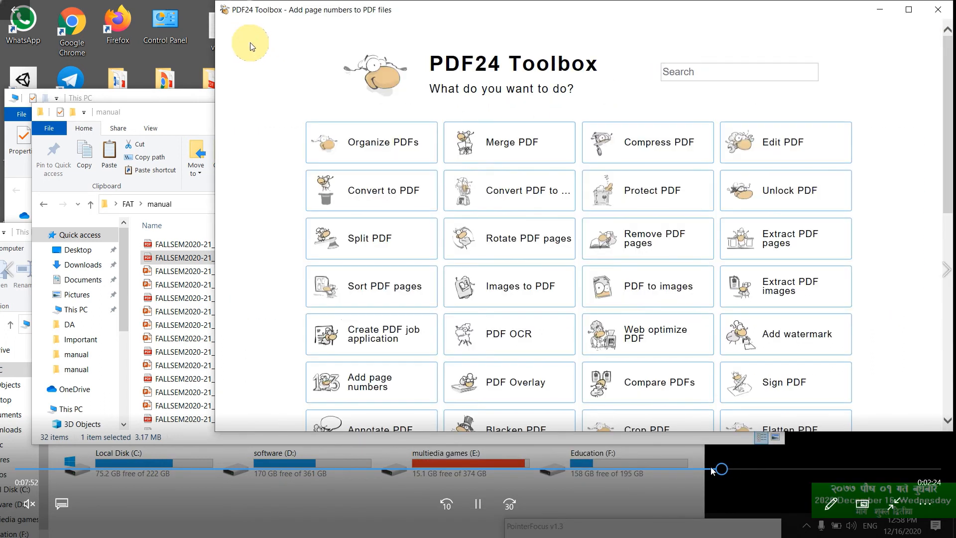
pyautogui.click(369, 238)
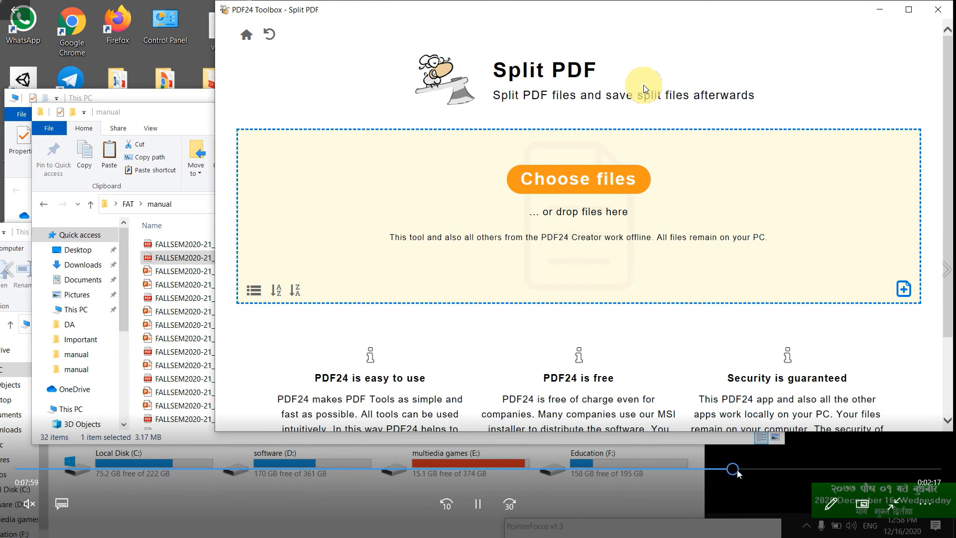
pyautogui.click(246, 33)
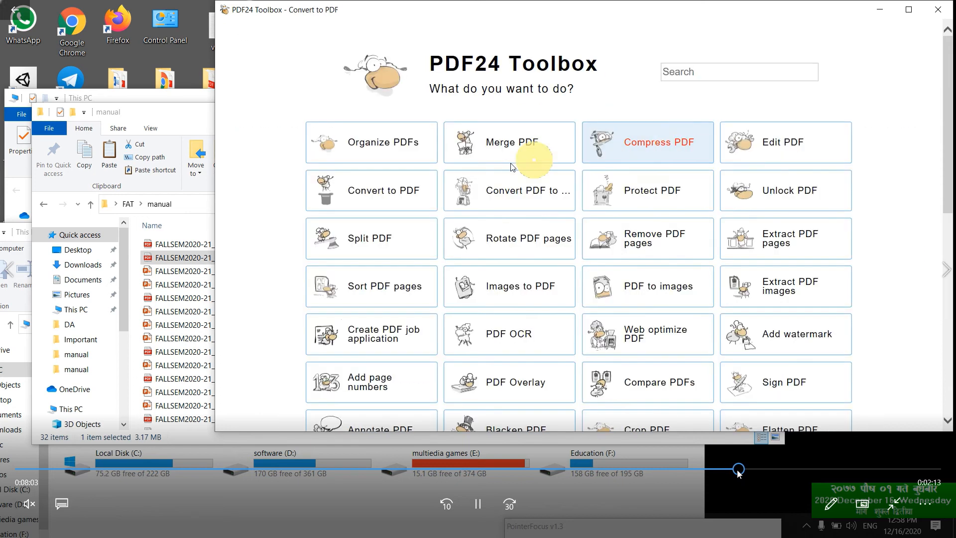
pyautogui.click(647, 142)
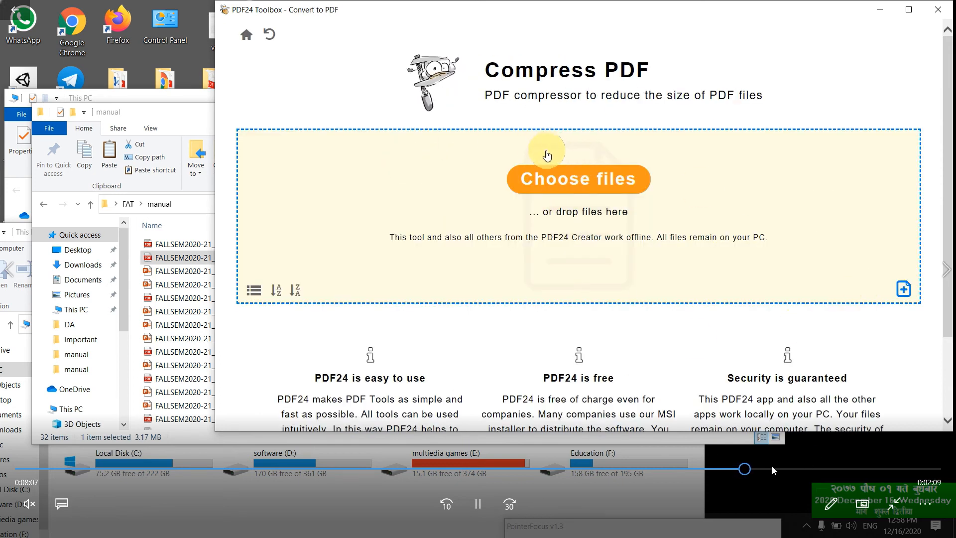
pyautogui.moveTo(452, 176)
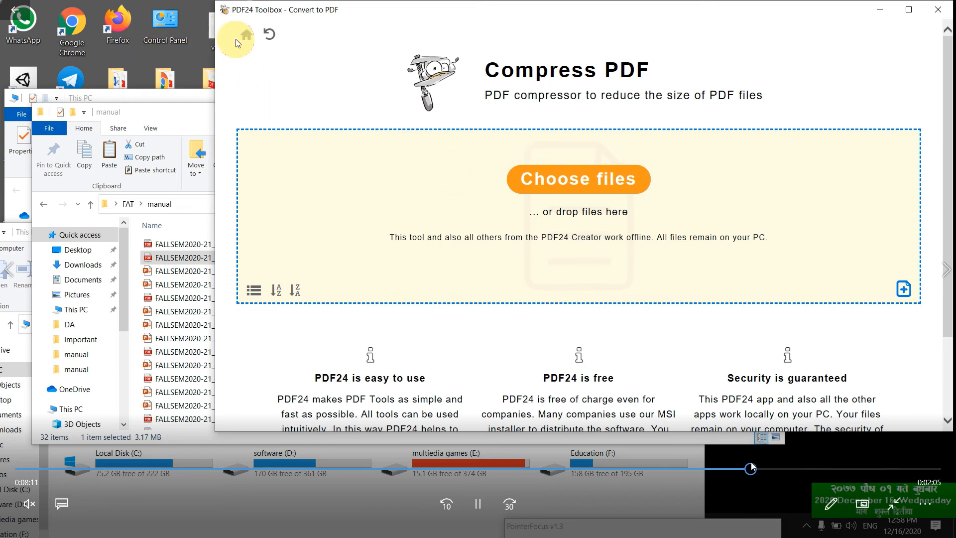
pyautogui.click(245, 36)
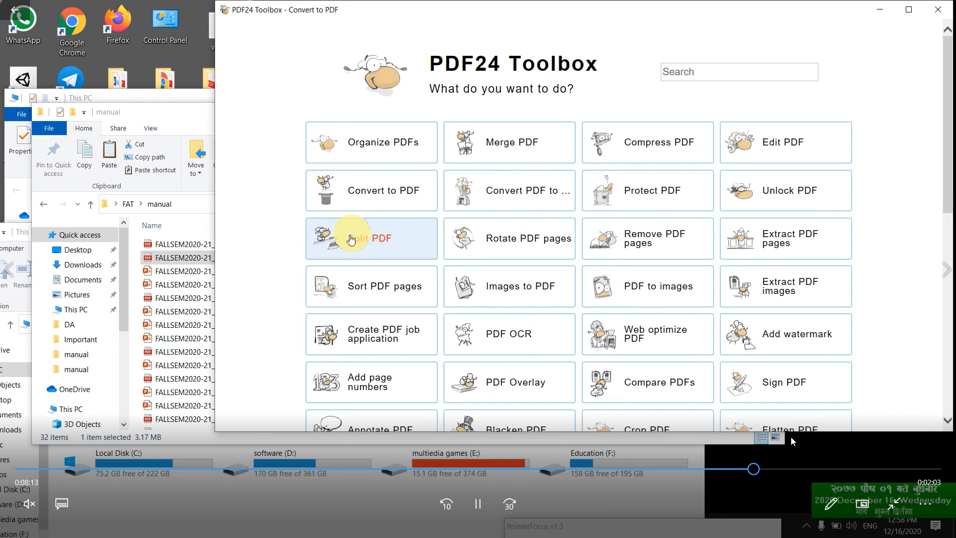
# Open the Split PDF tool and set Pages / PDF to 20
pyautogui.click(370, 238)
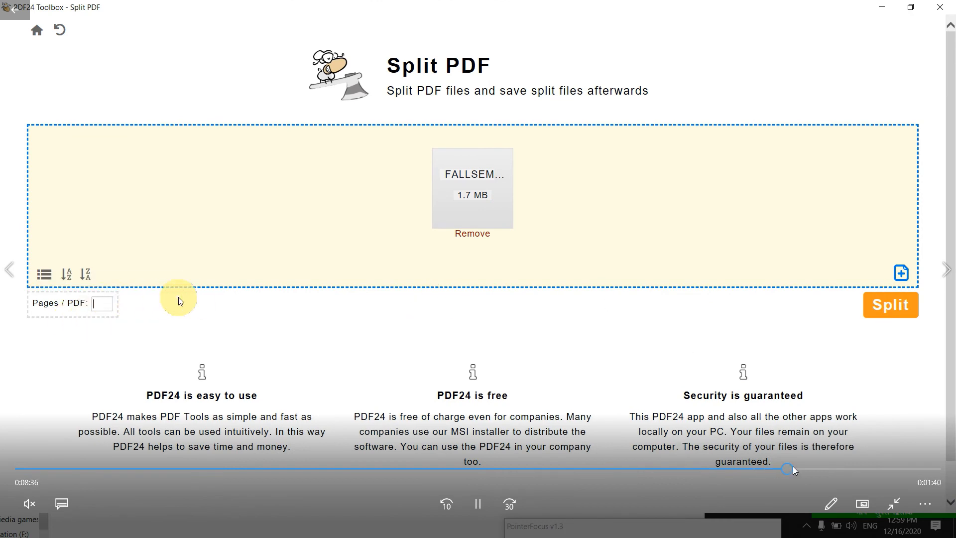
pyautogui.click(890, 305)
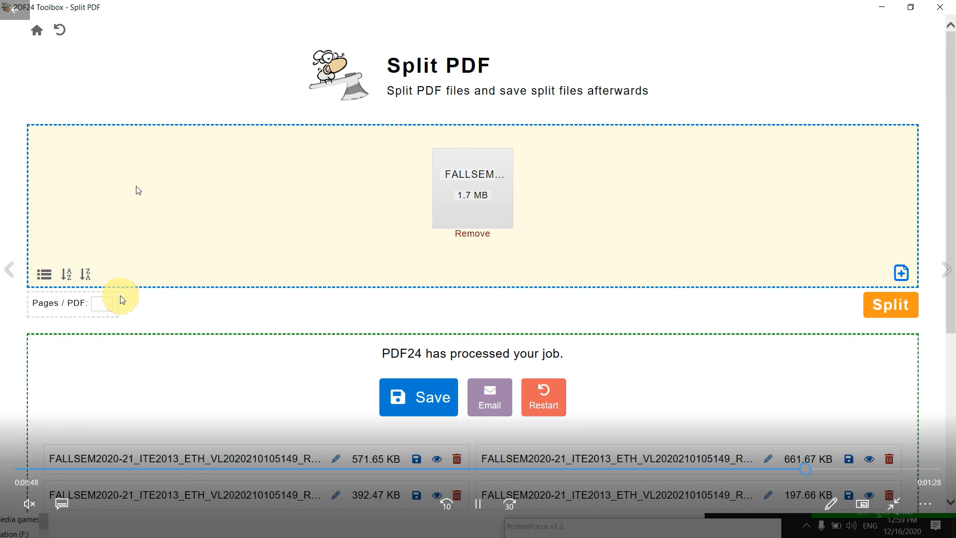
pyautogui.write('2')
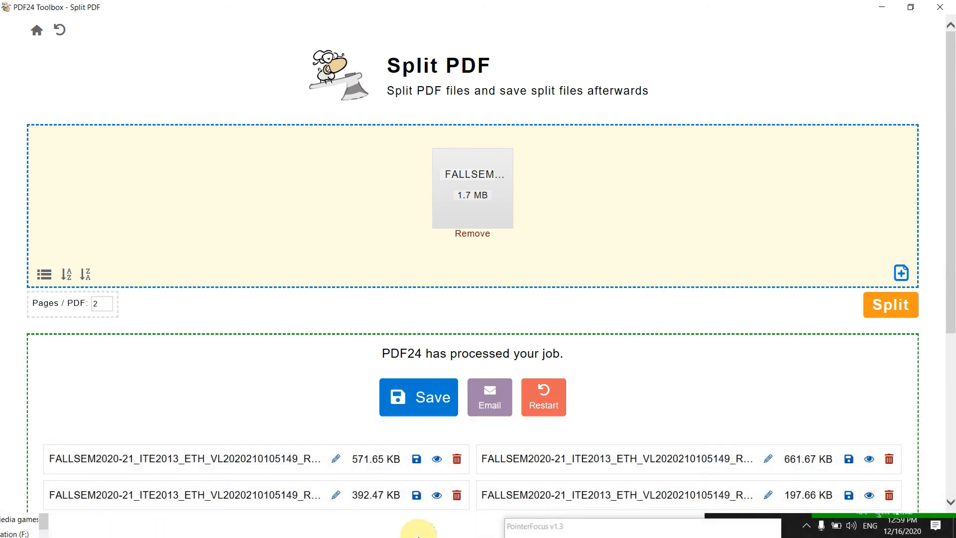
pyautogui.doubleClick(472, 173)
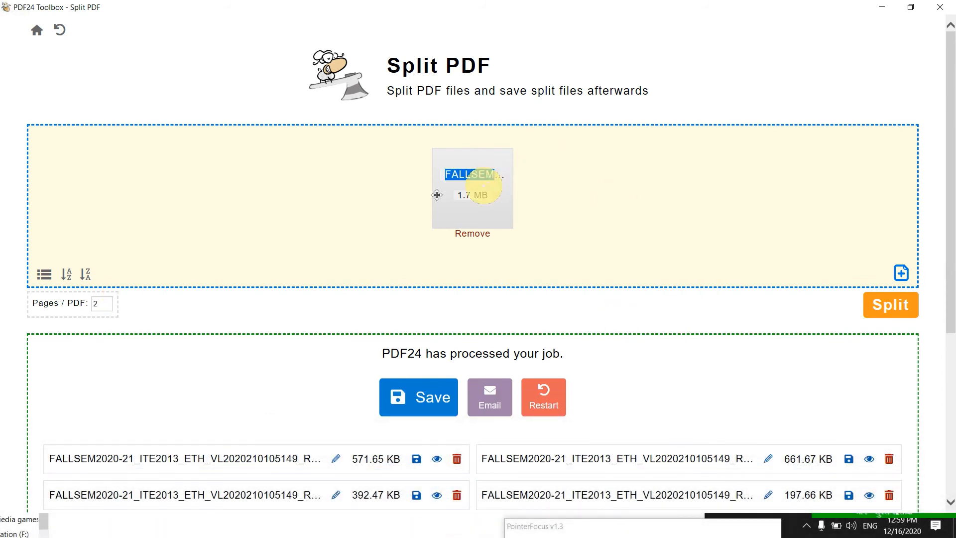
pyautogui.click(100, 304)
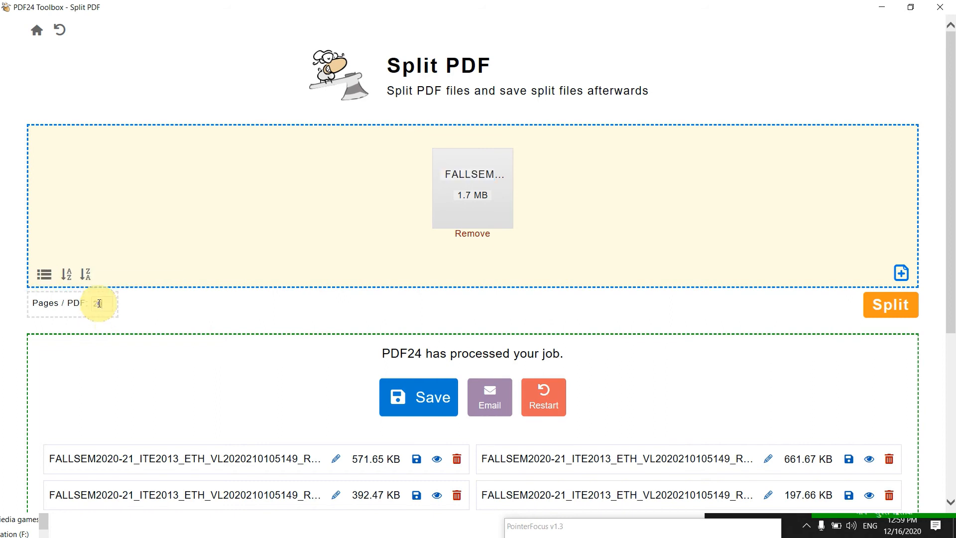
# Split the 1.7 MB FALLSEM lecture into two 20-page parts and preview both
pyautogui.click(890, 305)
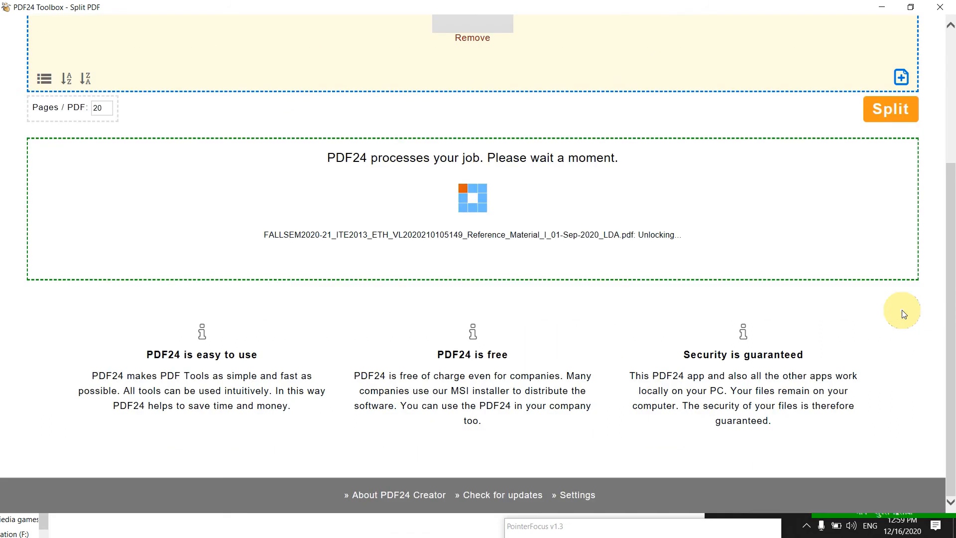
pyautogui.moveTo(425, 264)
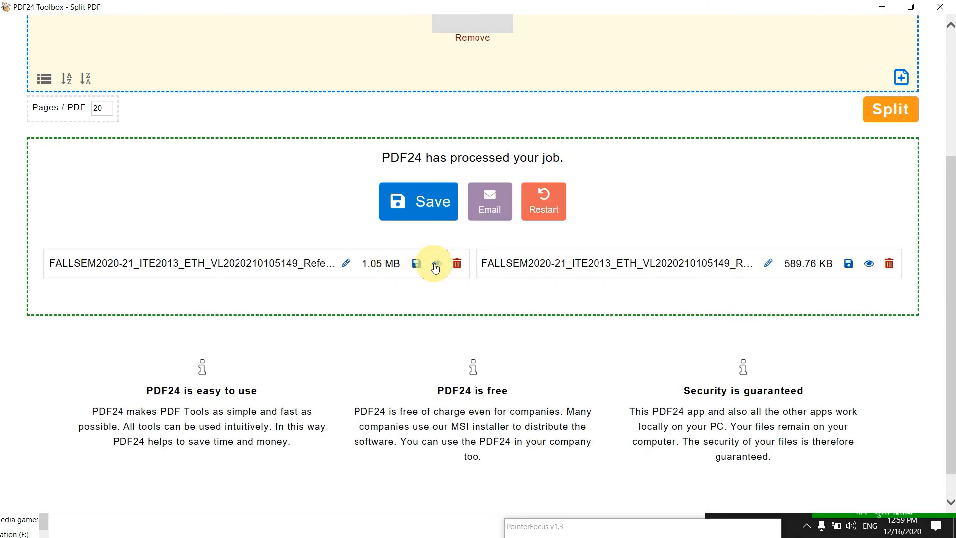
pyautogui.click(436, 264)
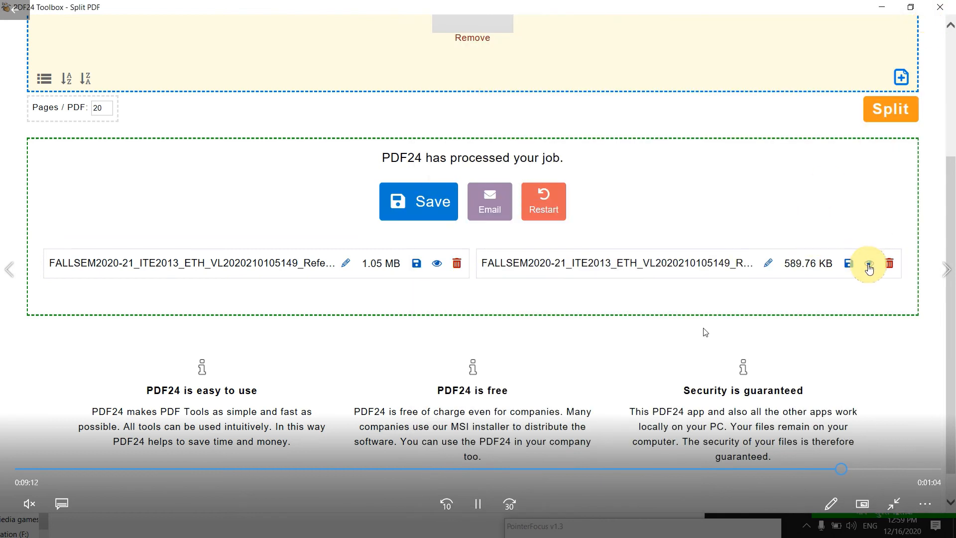
pyautogui.click(867, 263)
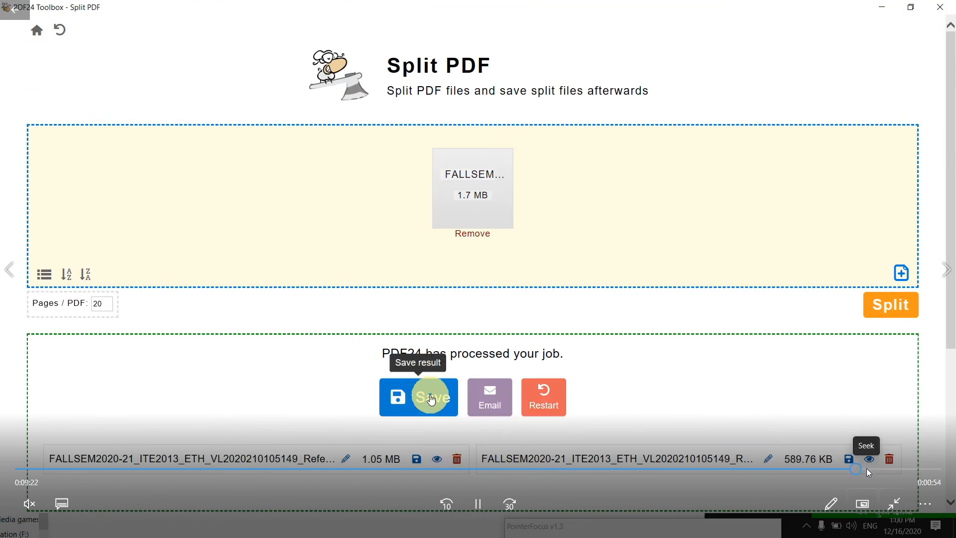
pyautogui.moveTo(106, 58)
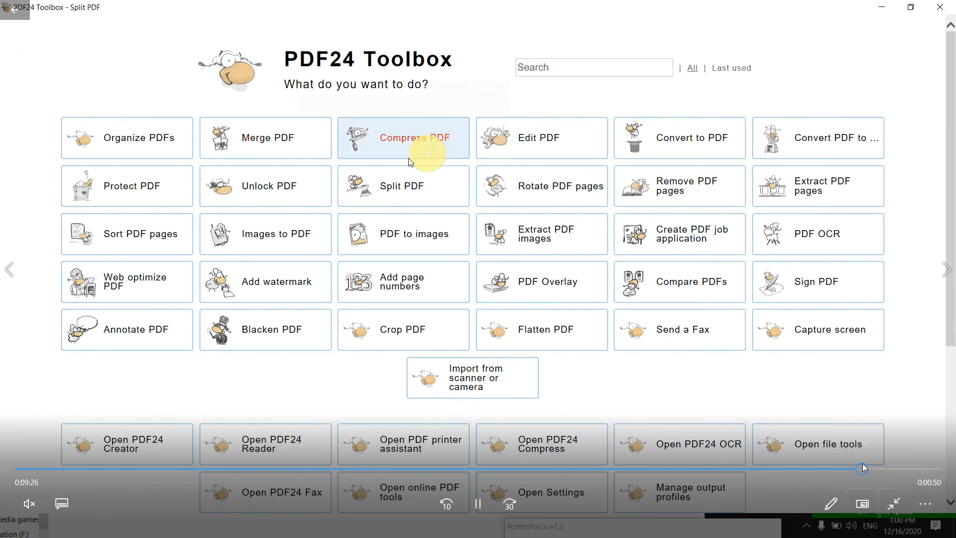
# Open Merge PDF and add the 3.3, 3.7 and 1.7 MB FALLSEM lecture PDFs
pyautogui.scroll(-3)
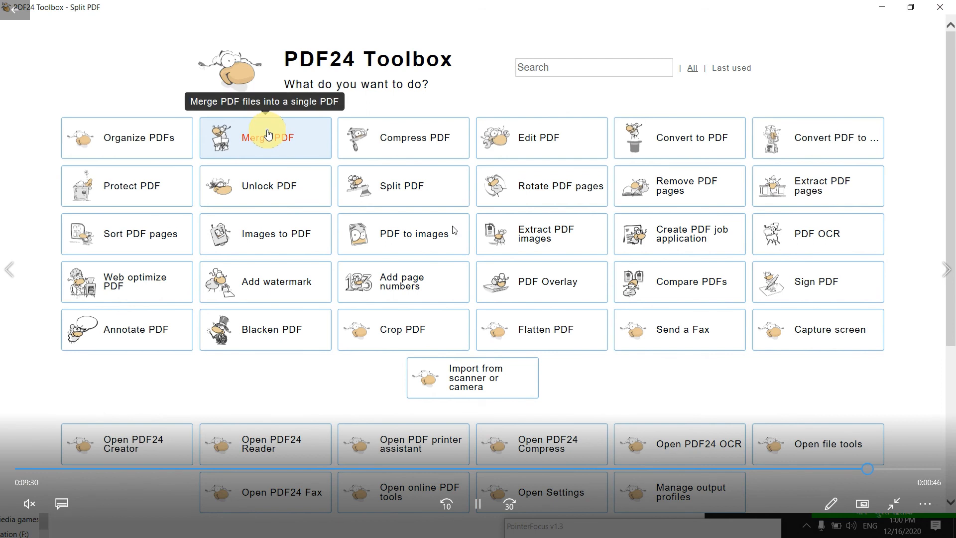
pyautogui.click(270, 137)
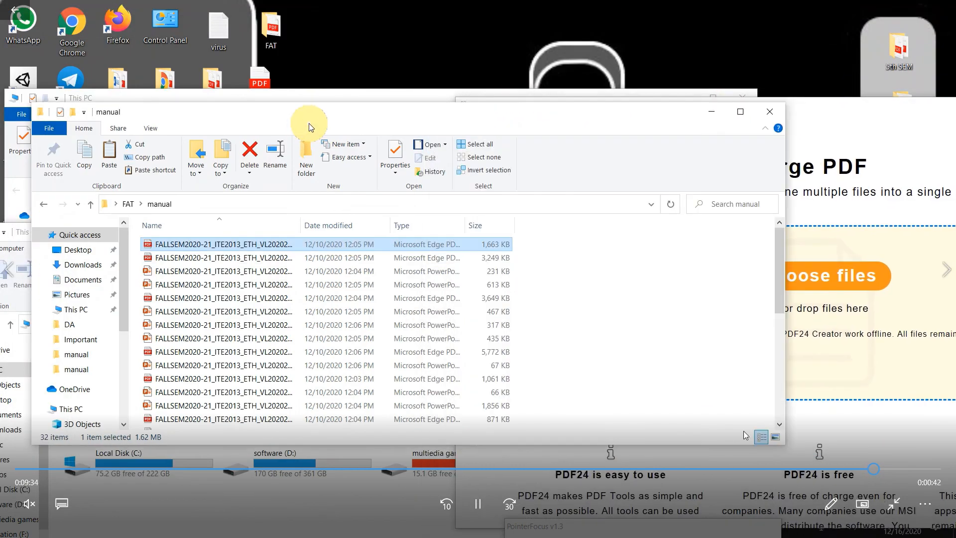
pyautogui.click(193, 257)
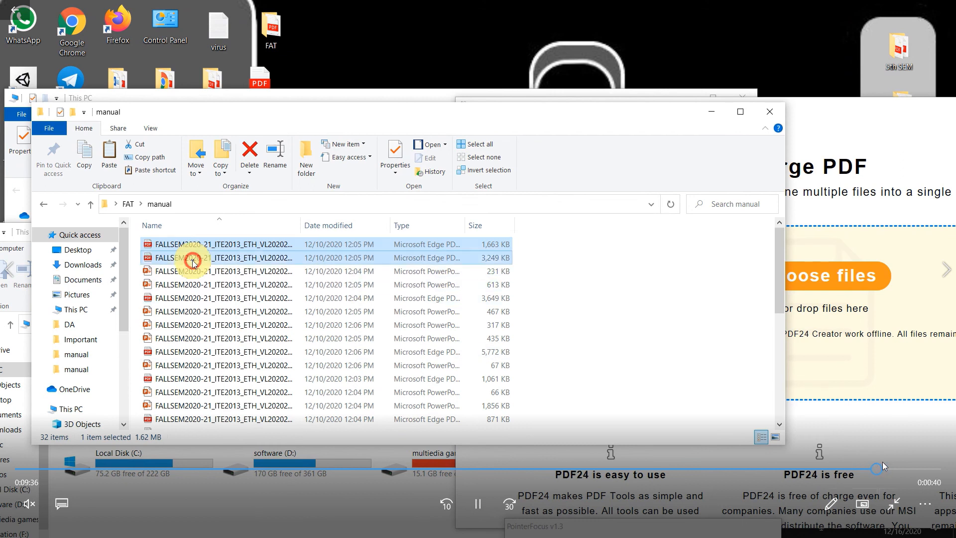
pyautogui.click(225, 297)
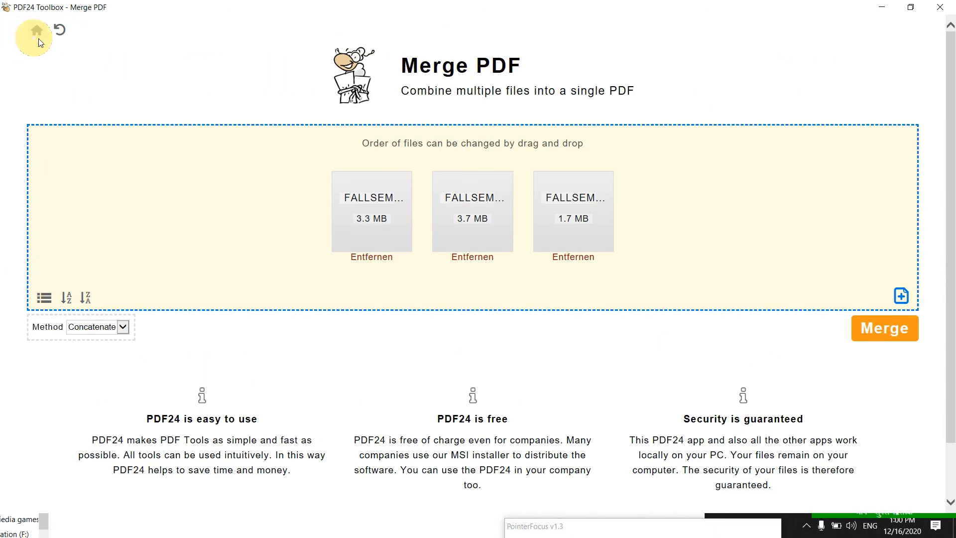
# Go to the Home overview of PDF tools and scroll down to the footer
pyautogui.click(30, 24)
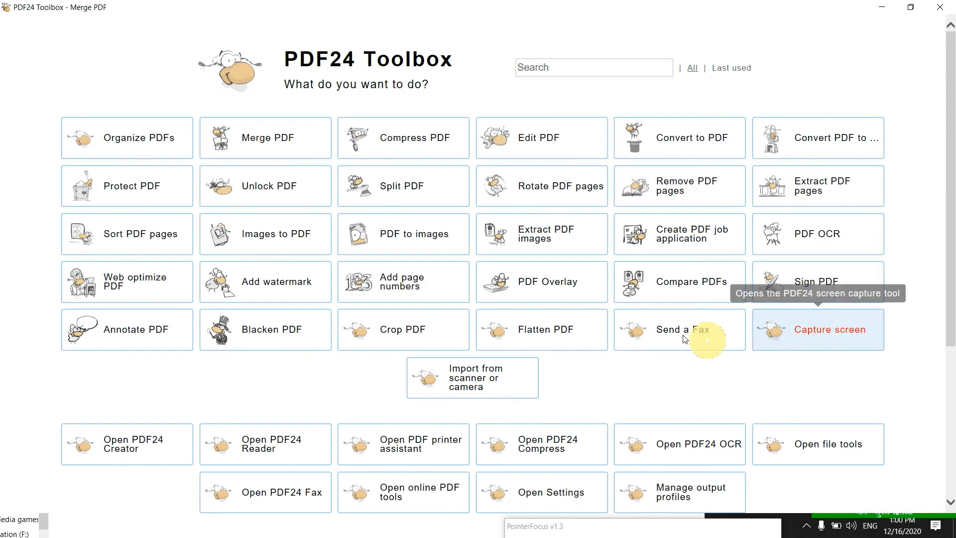
pyautogui.moveTo(270, 291)
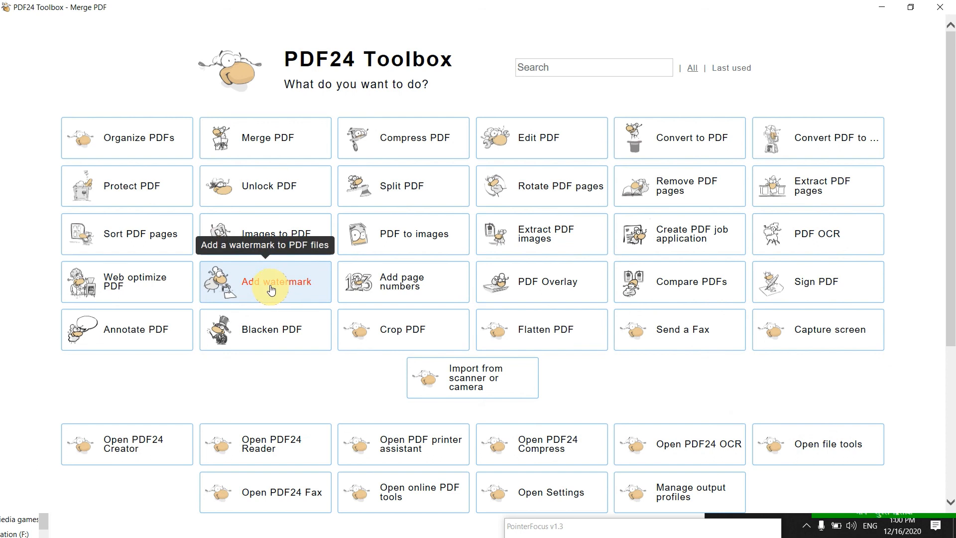
pyautogui.moveTo(584, 186)
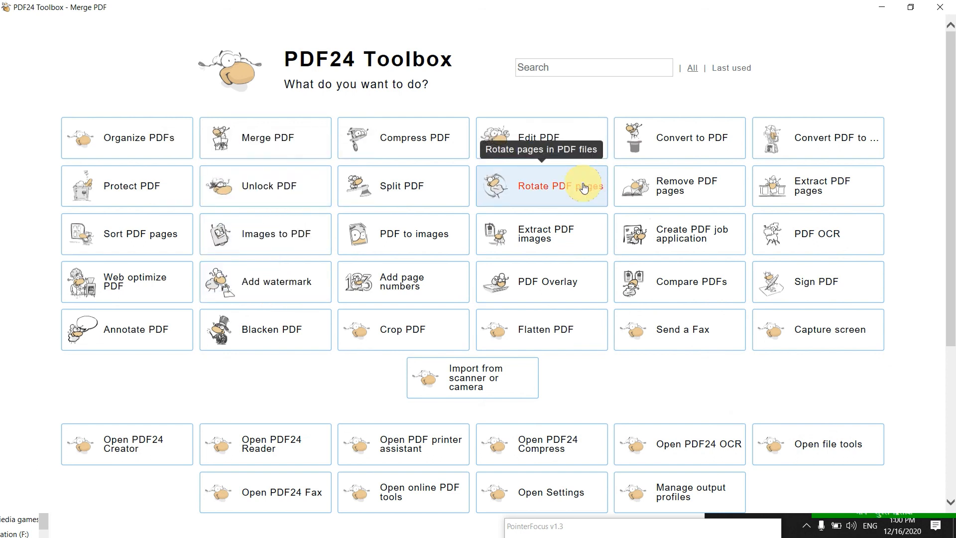
pyautogui.moveTo(537, 114)
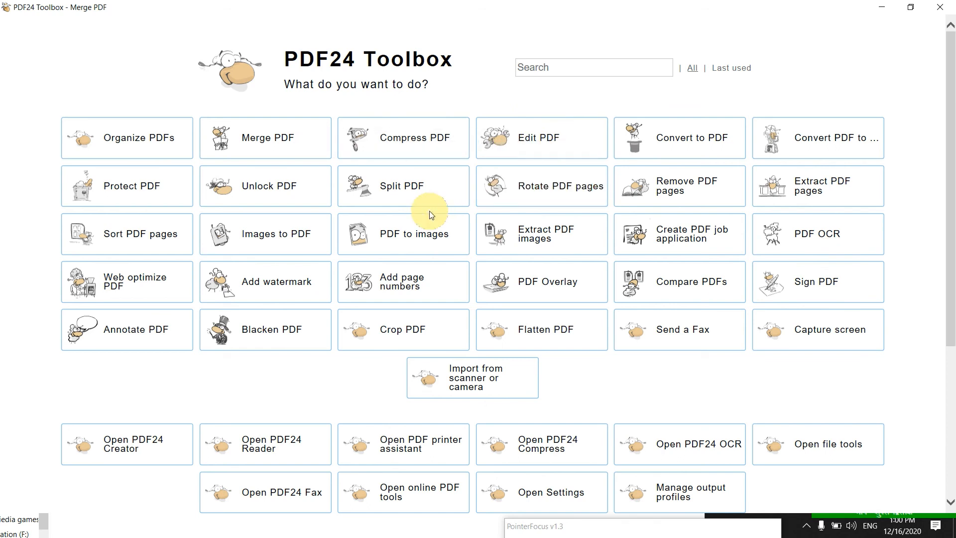
pyautogui.scroll(-3)
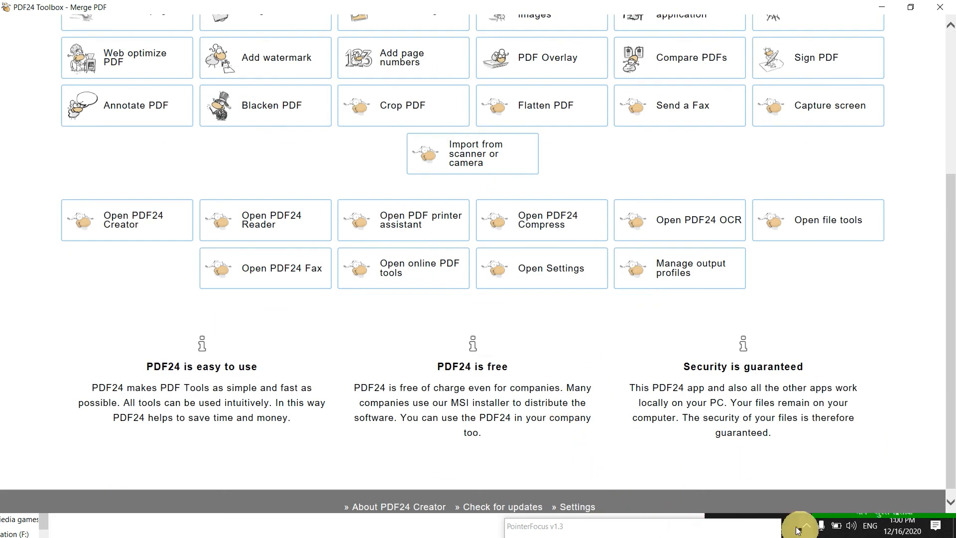